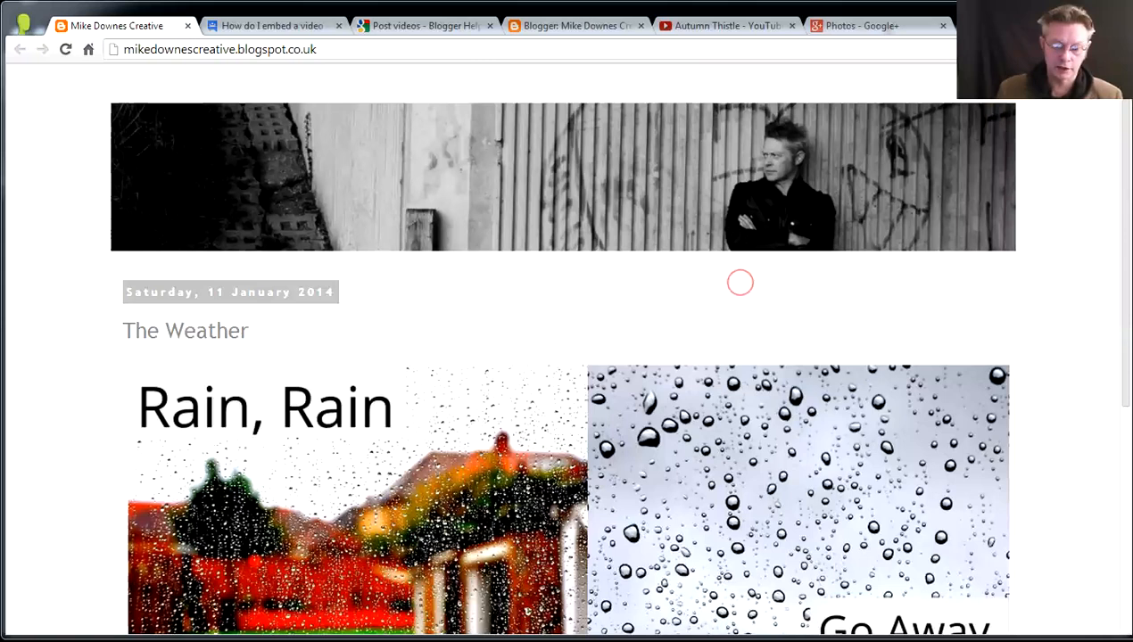
pyautogui.moveTo(942, 265)
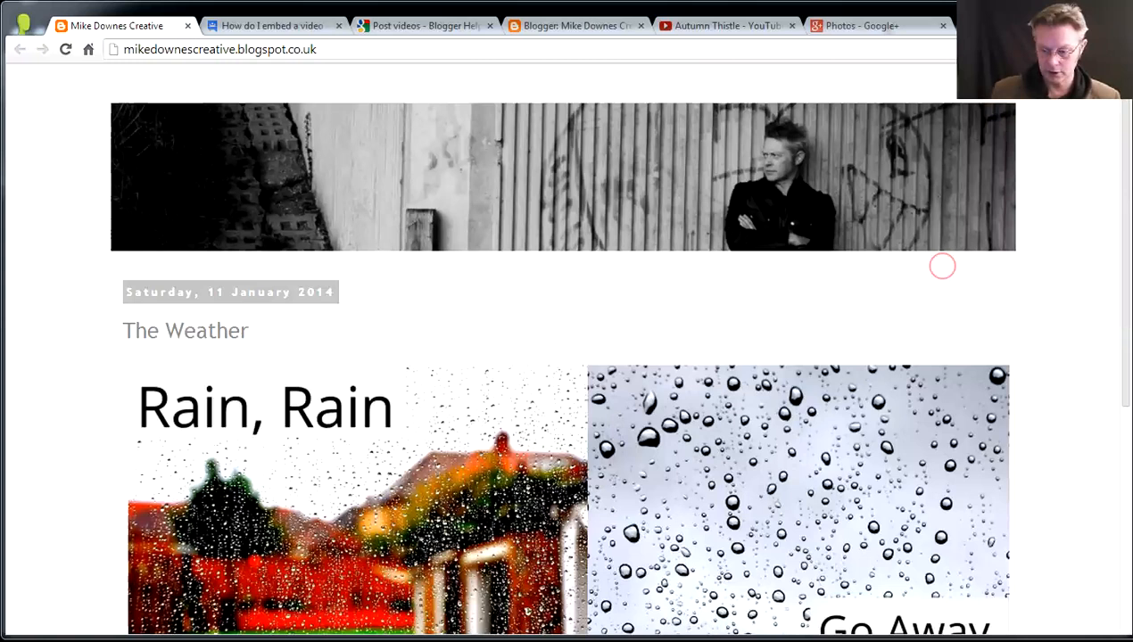
# - Read through the Google Groups thread on embedding a video, then move on to Blogger Help
pyautogui.scroll(-3)
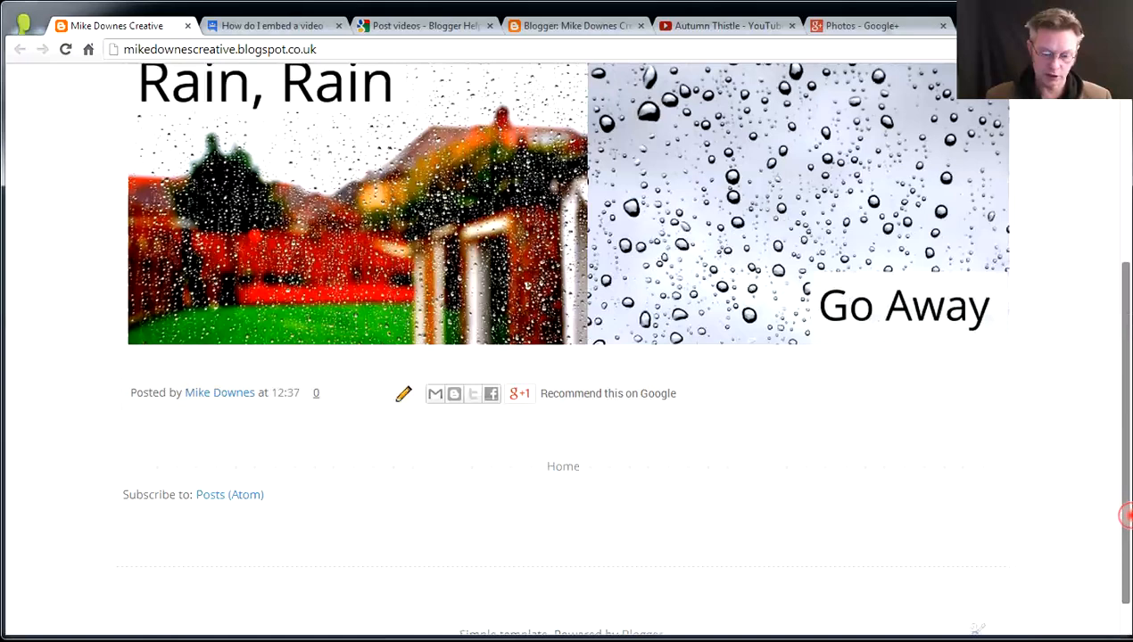
pyautogui.click(271, 25)
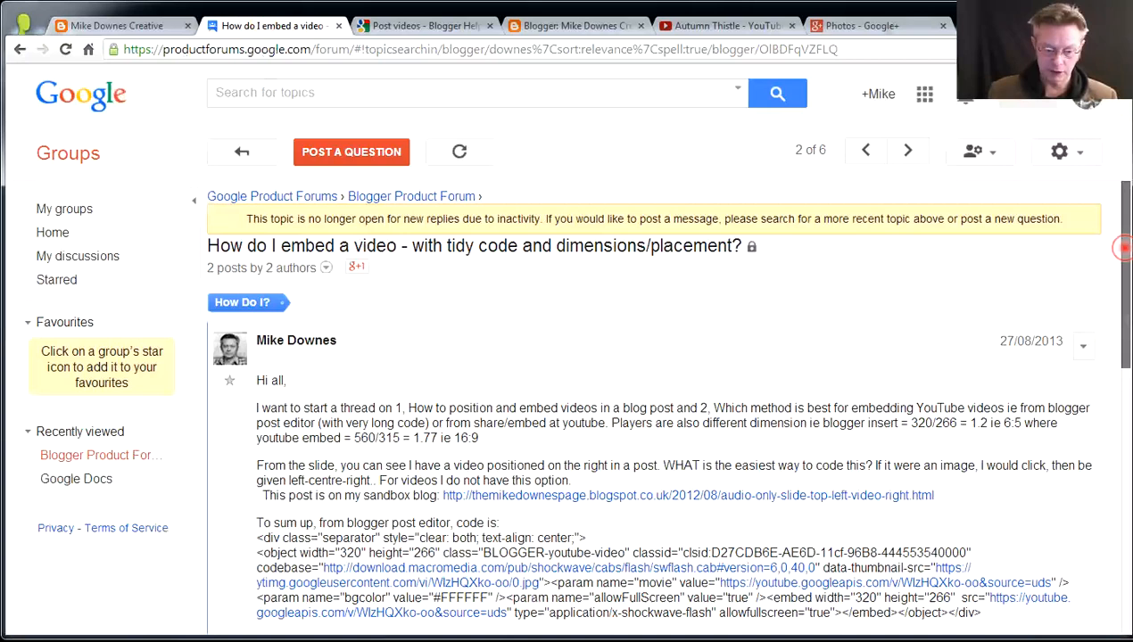
pyautogui.scroll(-3)
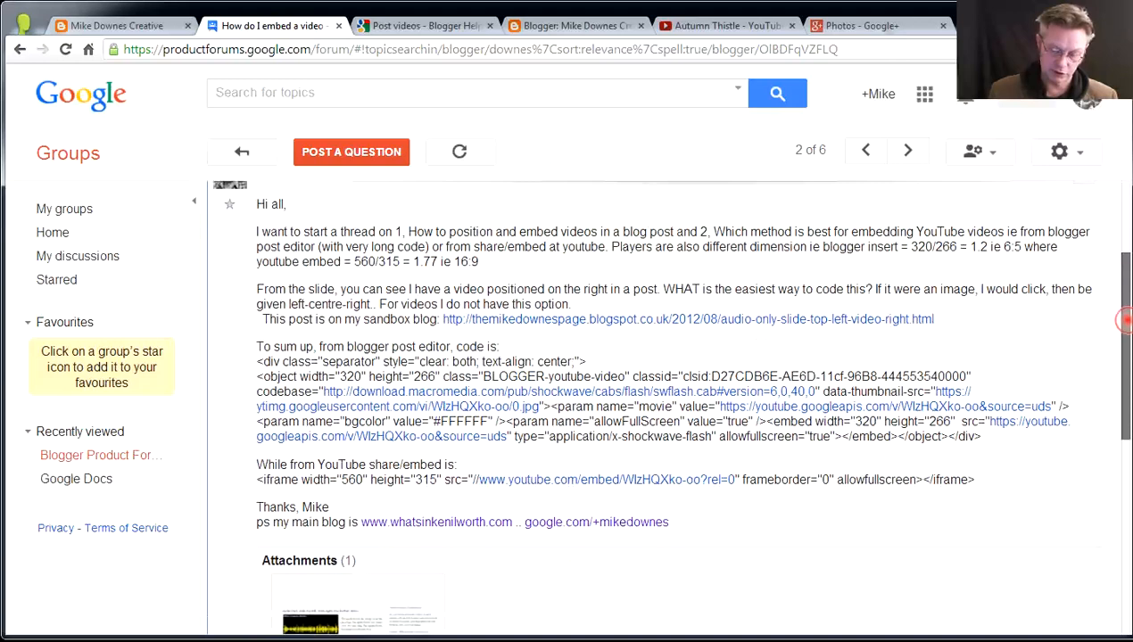
pyautogui.click(424, 25)
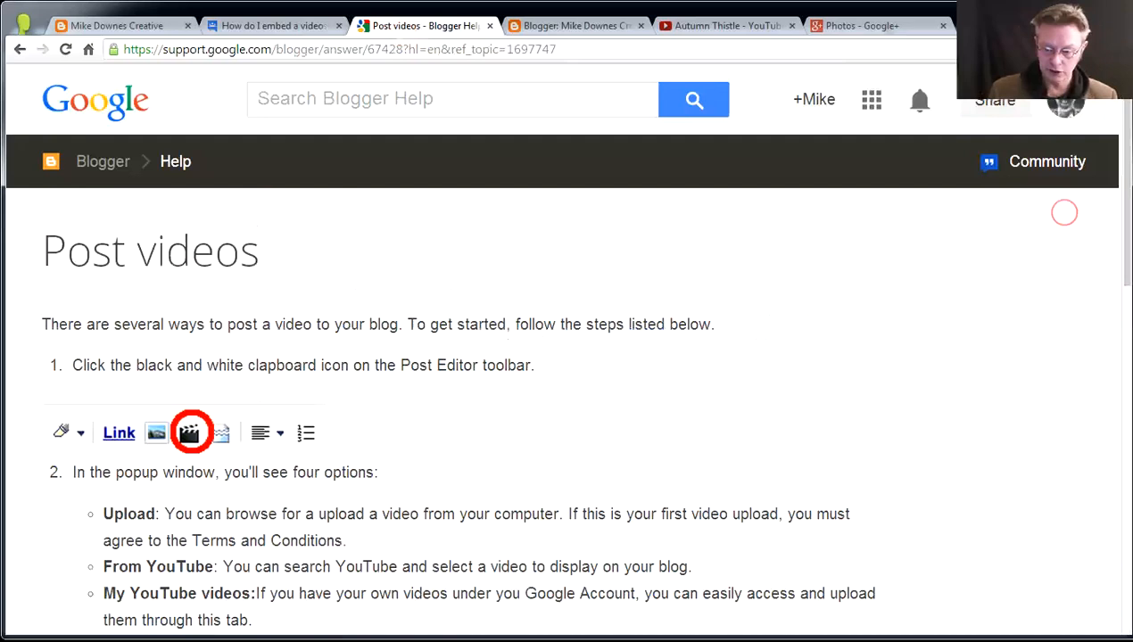
# - Scroll through the Post videos article's upload options down to the Frequently Asked Questions
pyautogui.scroll(-3)
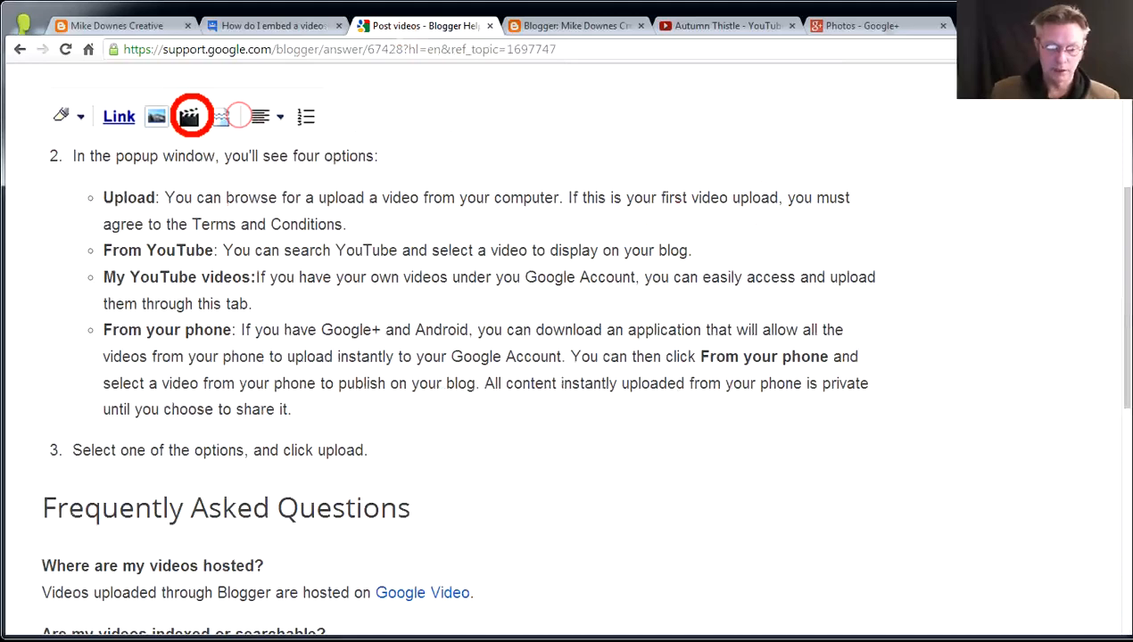
pyautogui.scroll(-3)
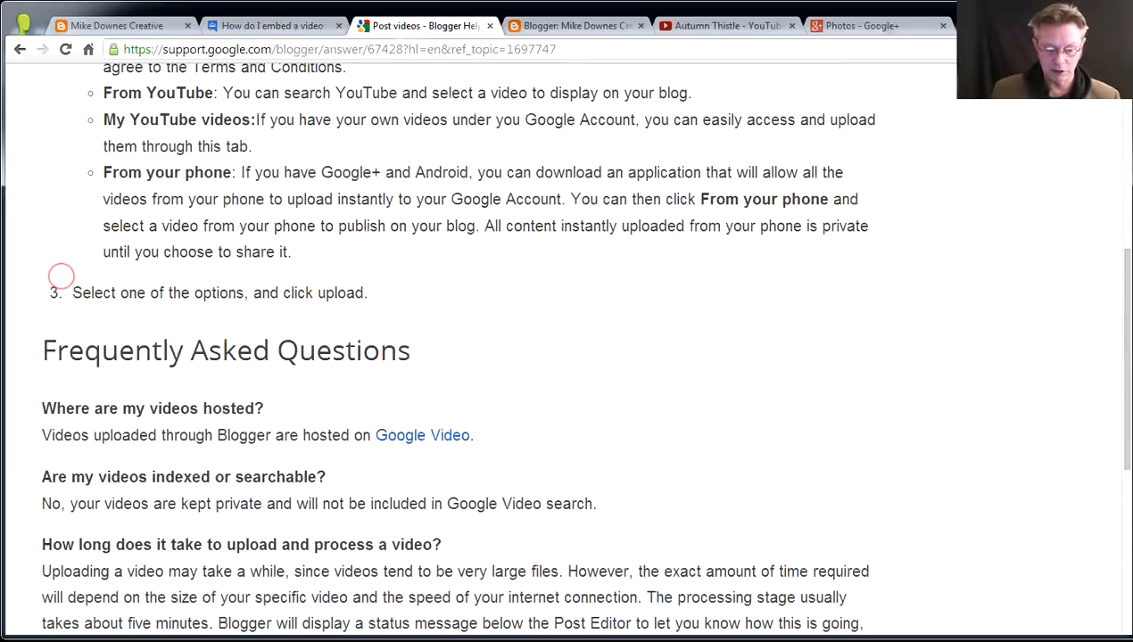
pyautogui.moveTo(525, 414)
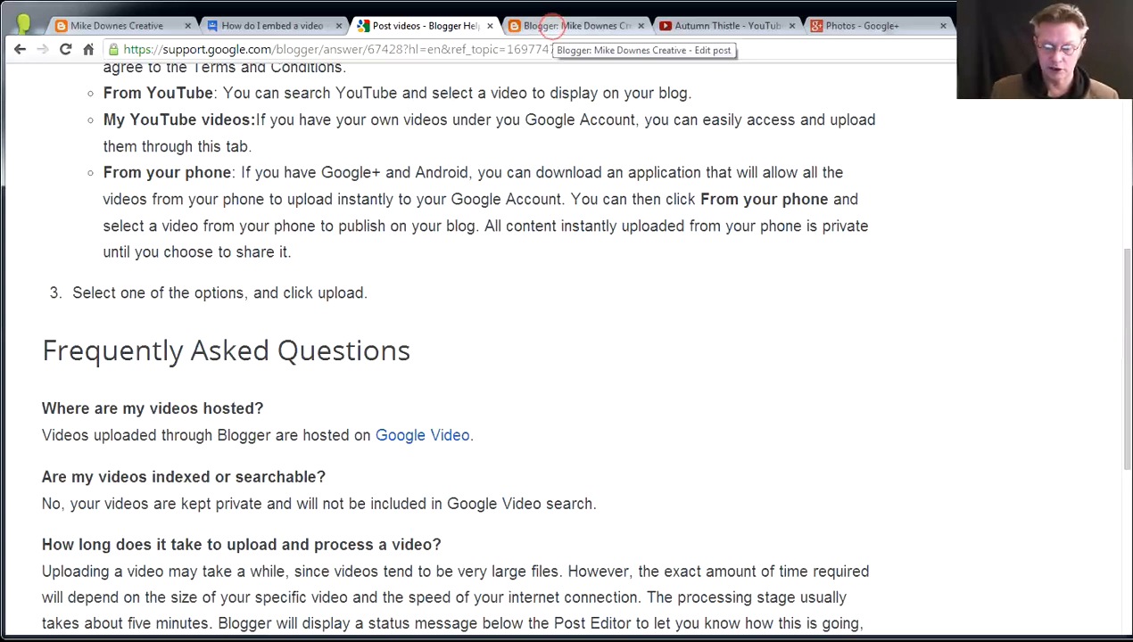
# - Play and pause the Autumn Thistle YouTube video, then switch to the Google+ photo albums
pyautogui.click(722, 25)
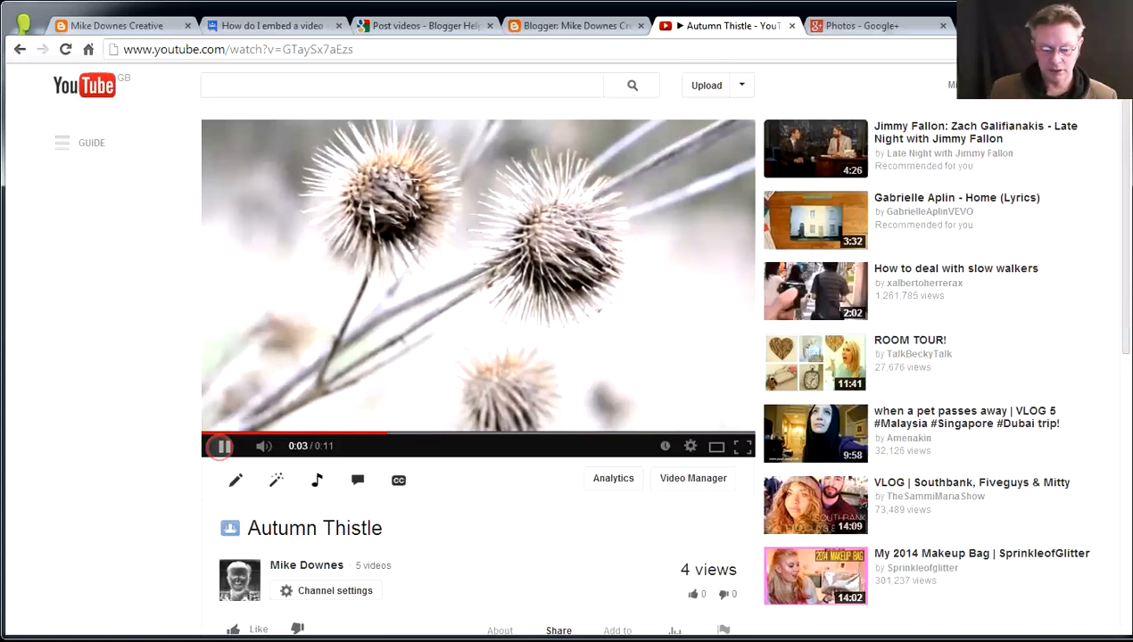
pyautogui.click(221, 446)
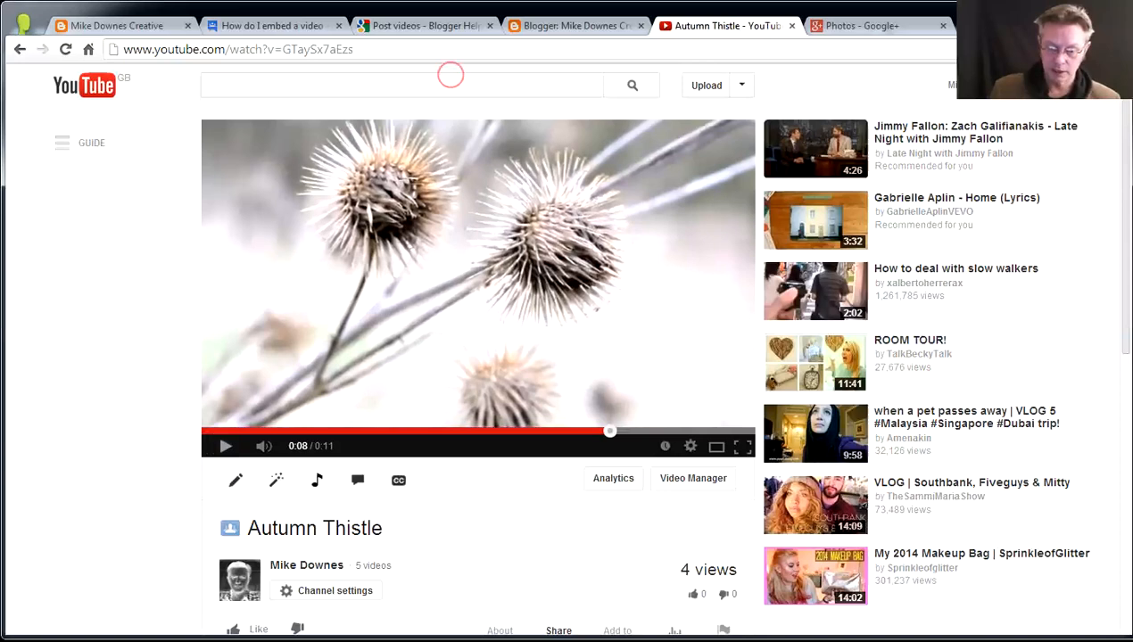
pyautogui.click(860, 25)
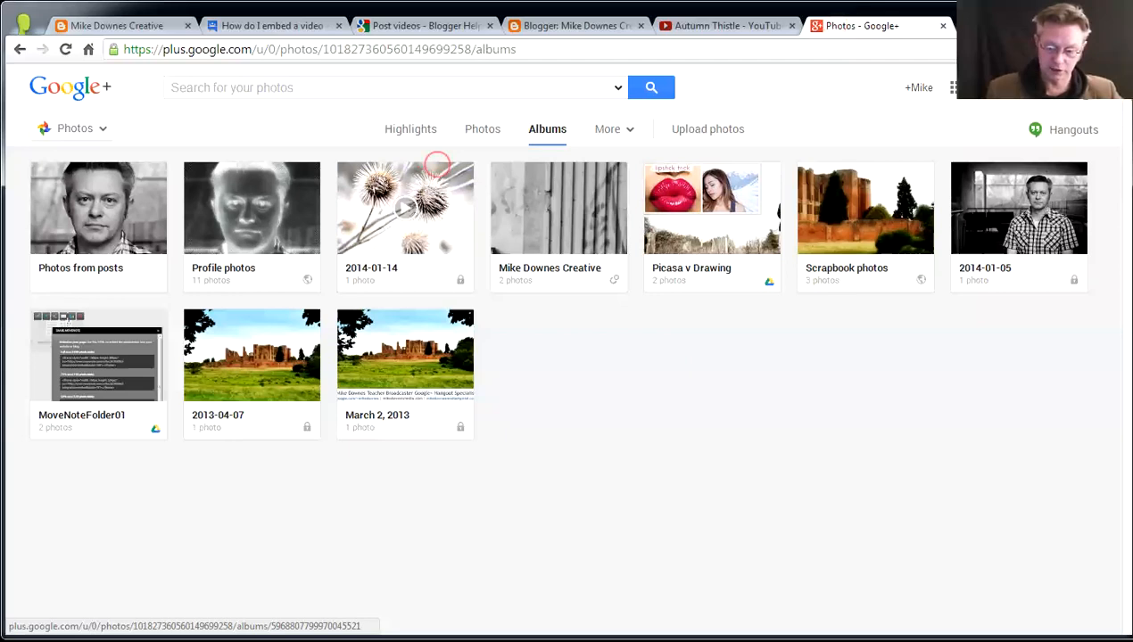
# - View the 2014-01-14 album holding the thistle video
pyautogui.click(575, 25)
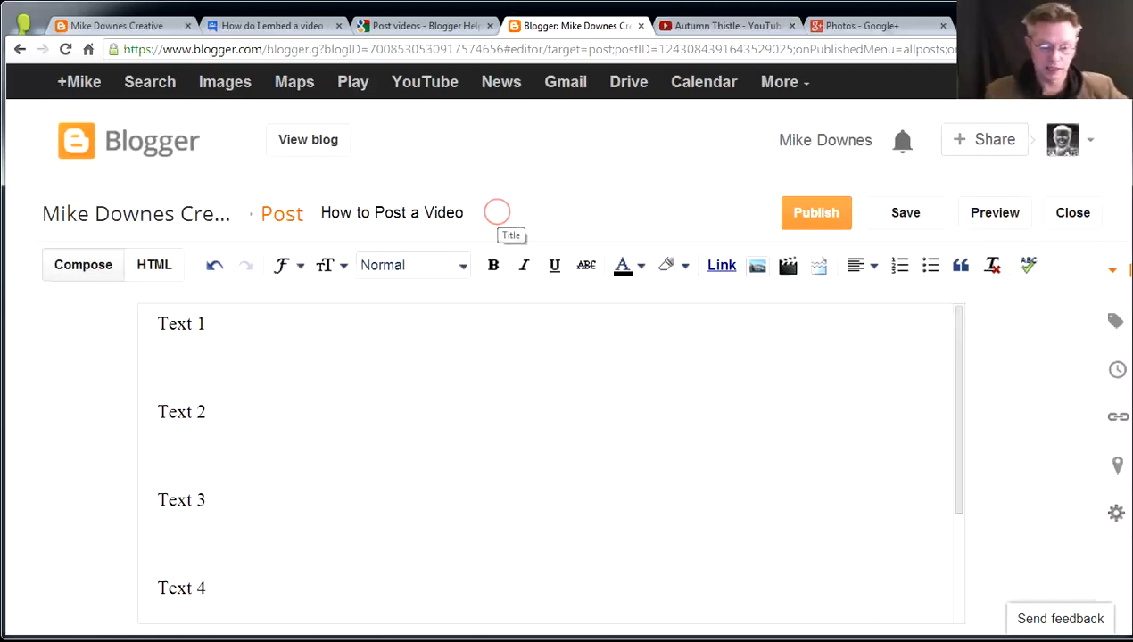
# - Check the draft's HTML, then upload the Autumn Thistle video file below Text 1
pyautogui.click(154, 264)
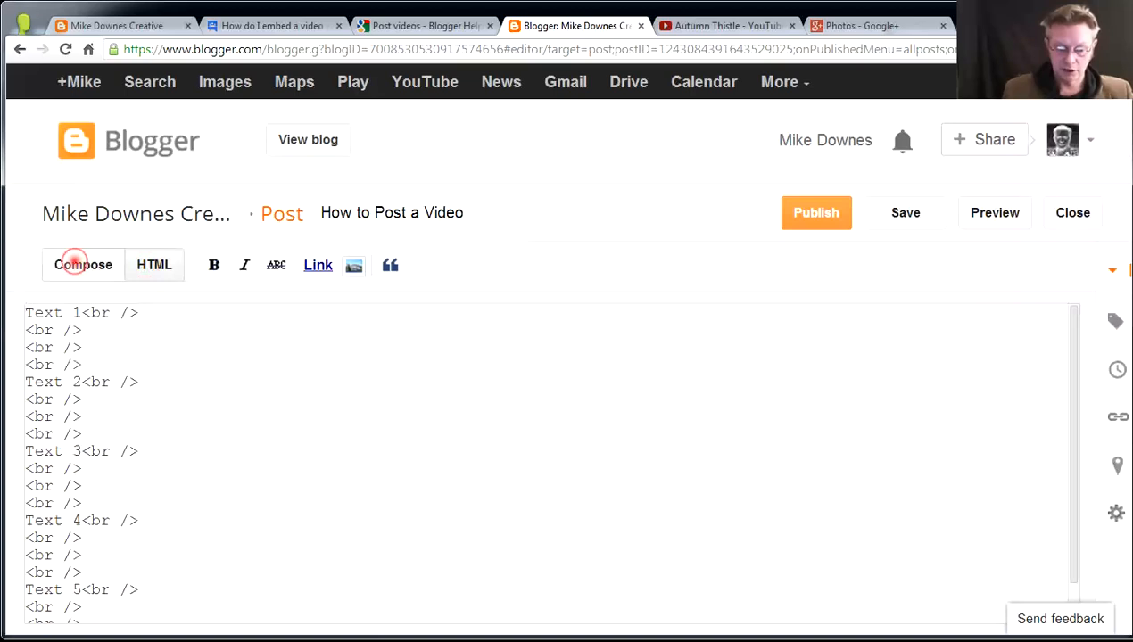
pyautogui.click(84, 264)
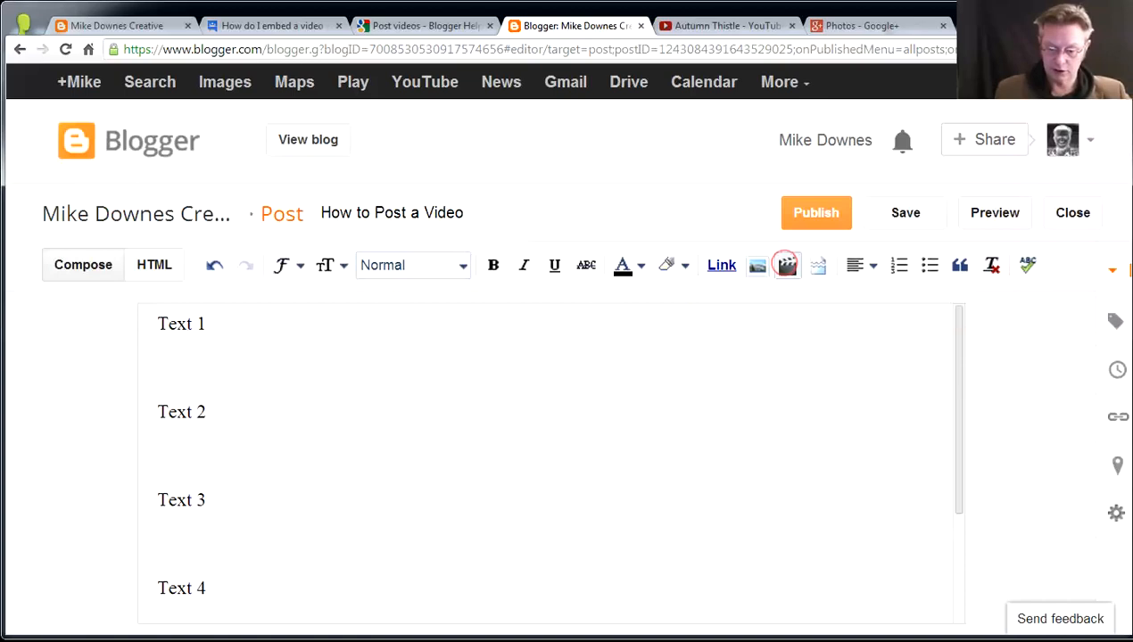
pyautogui.click(785, 264)
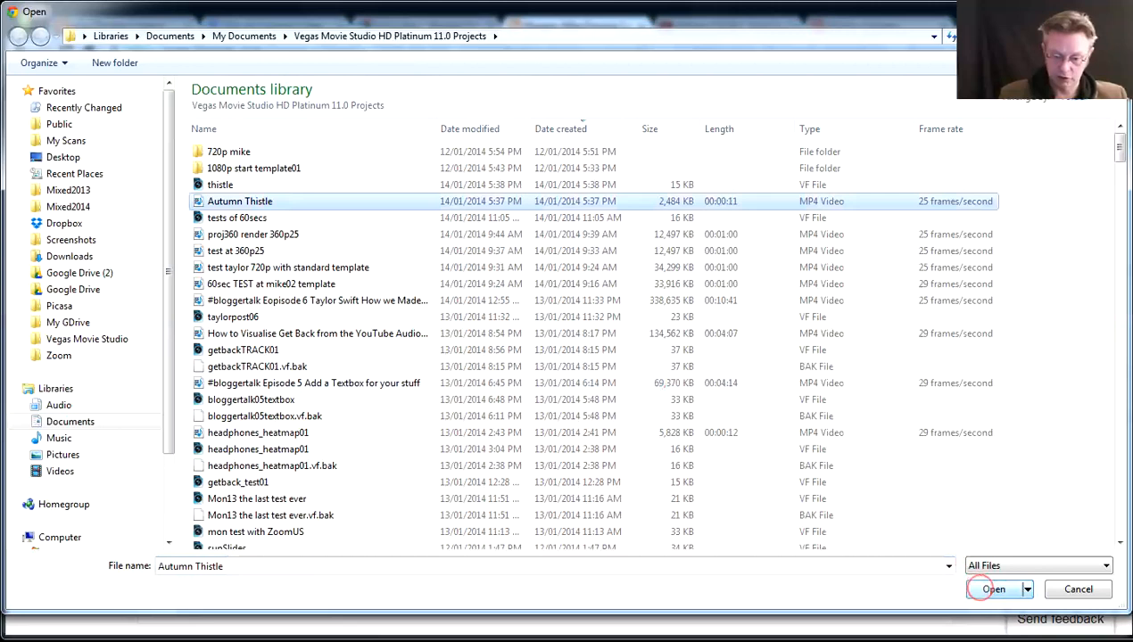
pyautogui.click(991, 589)
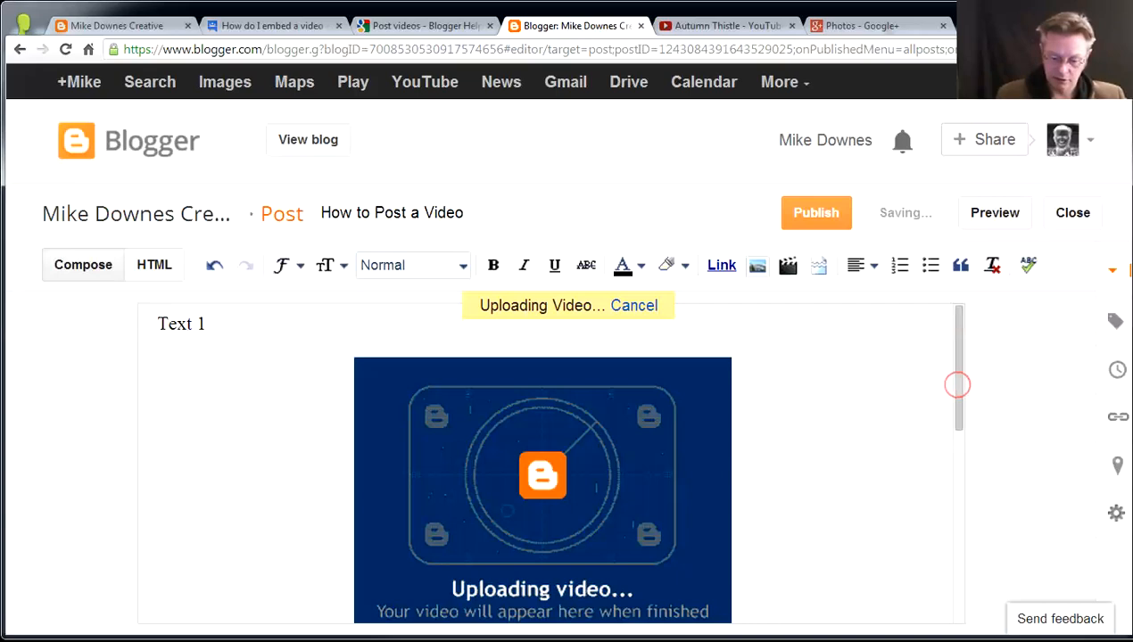
# - Inspect the uploading video's code, attempt a second video under Text 2 and accept the wait-for-processing warning
pyautogui.scroll(-3)
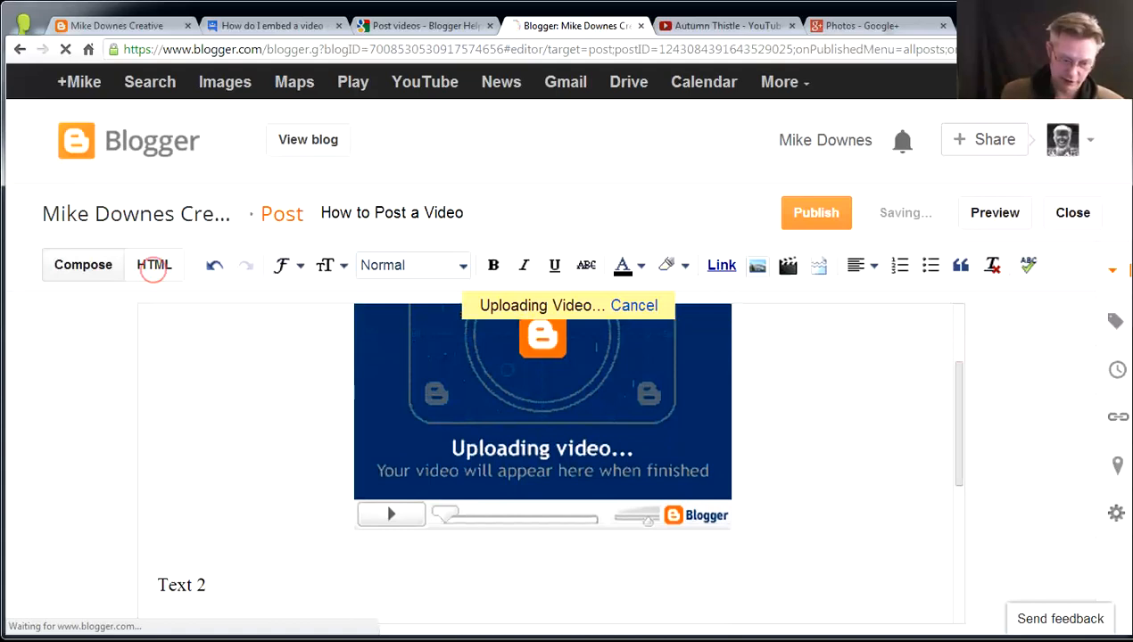
pyautogui.click(153, 264)
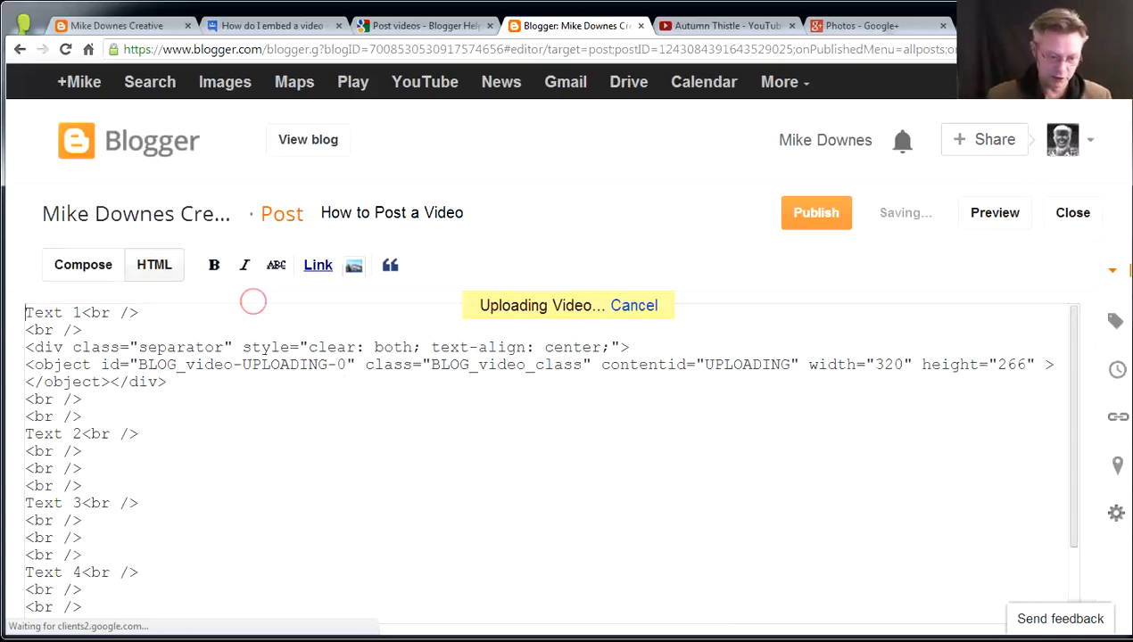
pyautogui.click(84, 264)
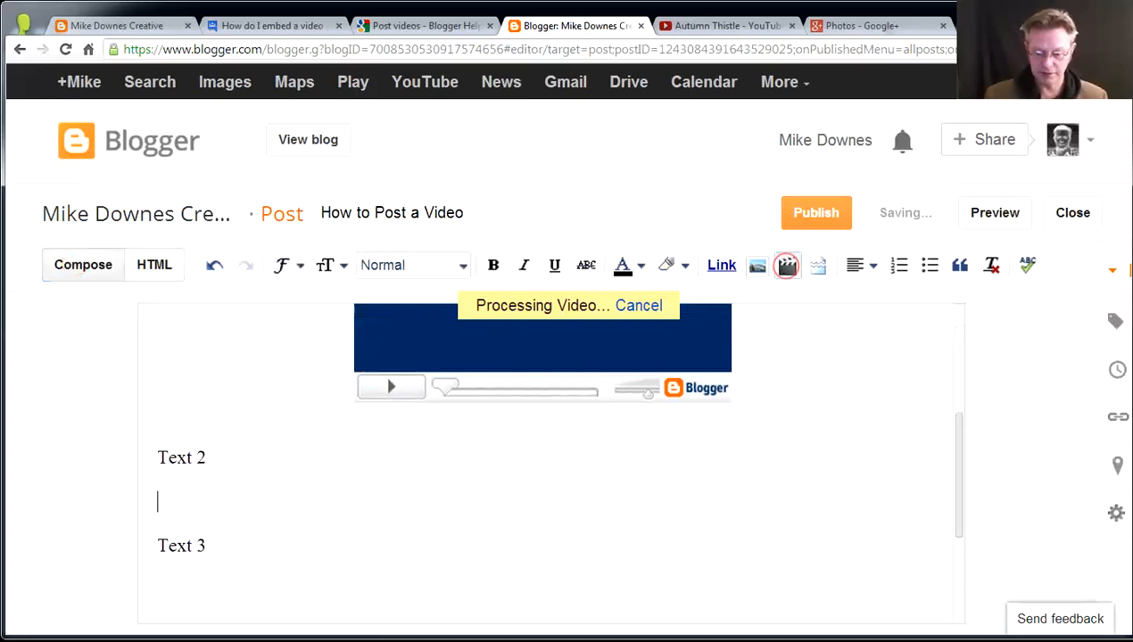
pyautogui.click(785, 264)
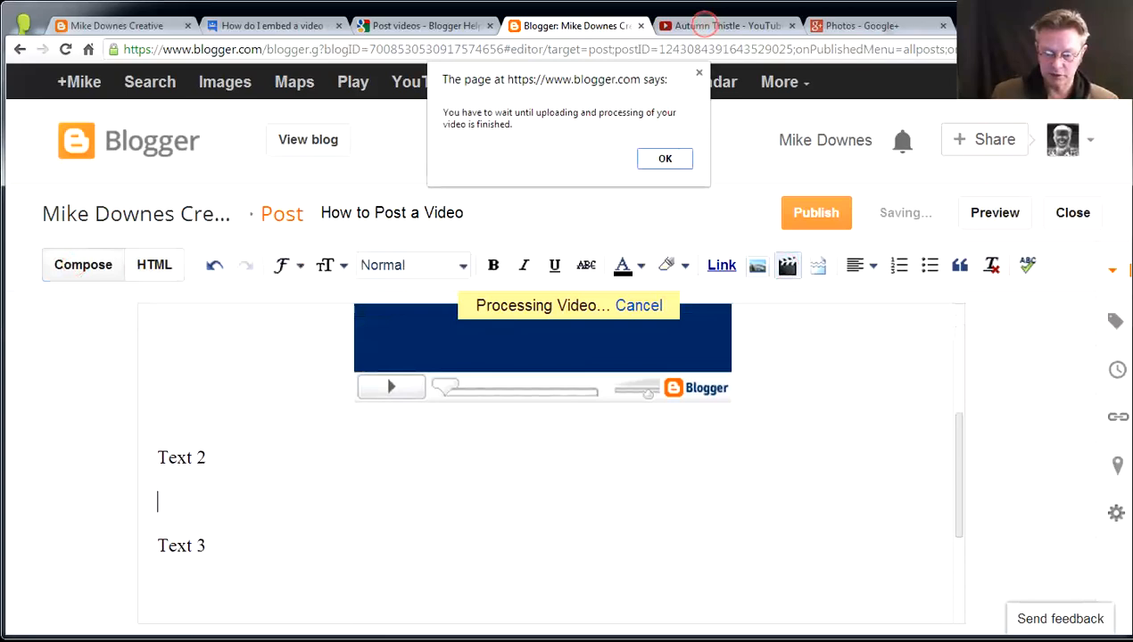
pyautogui.click(664, 157)
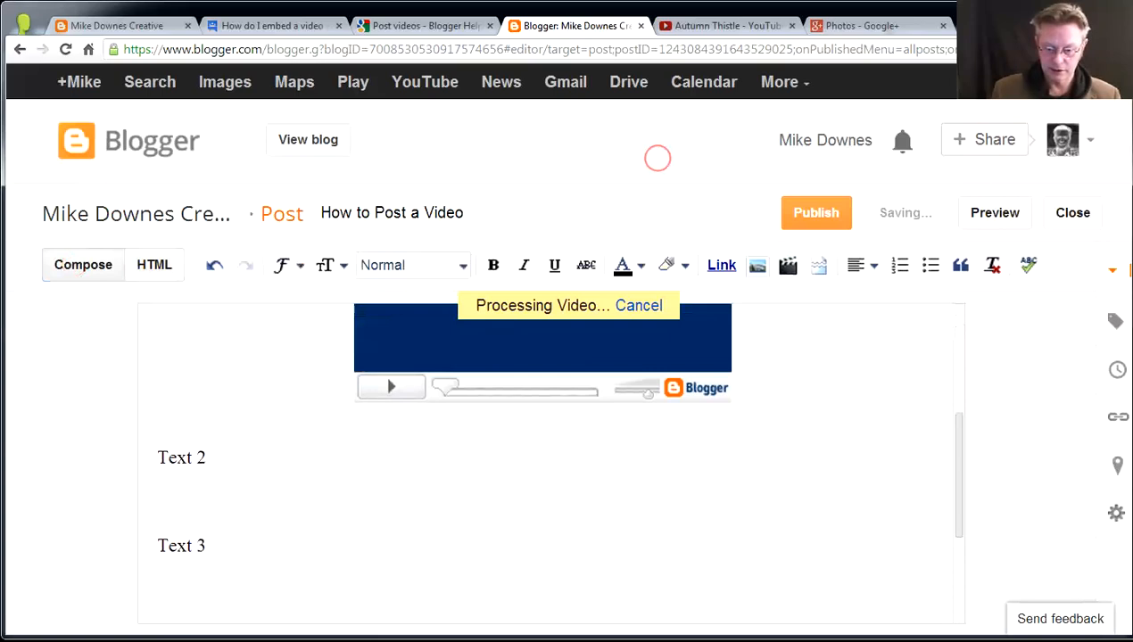
# - Select the Autumn Thistle 896×504 iframe embed code on YouTube for copying
pyautogui.click(724, 25)
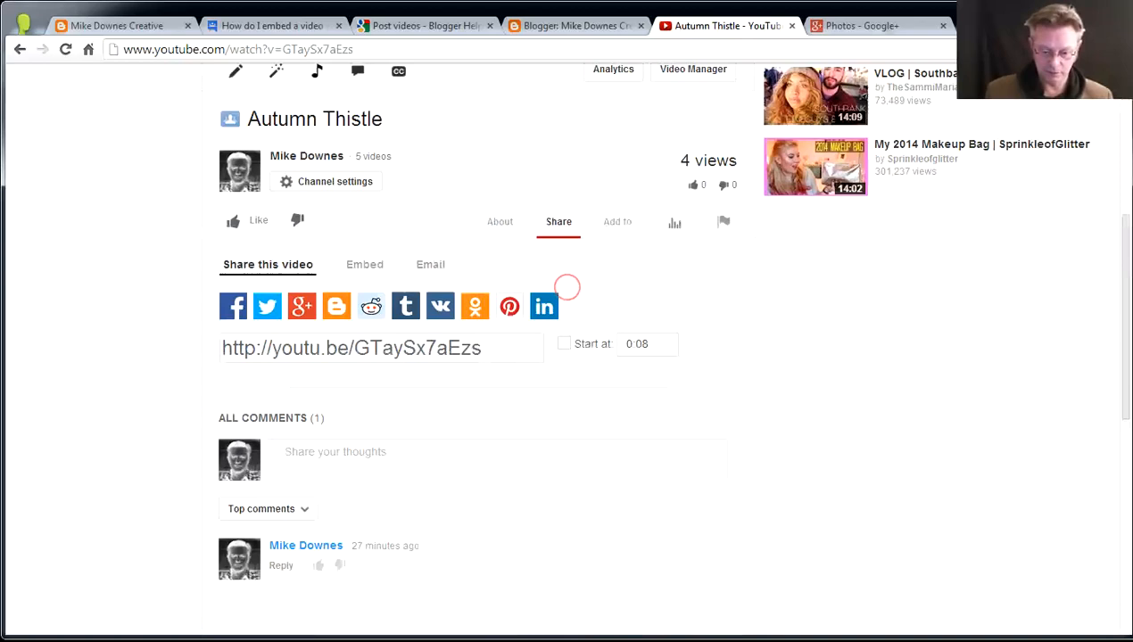
pyautogui.moveTo(336, 307)
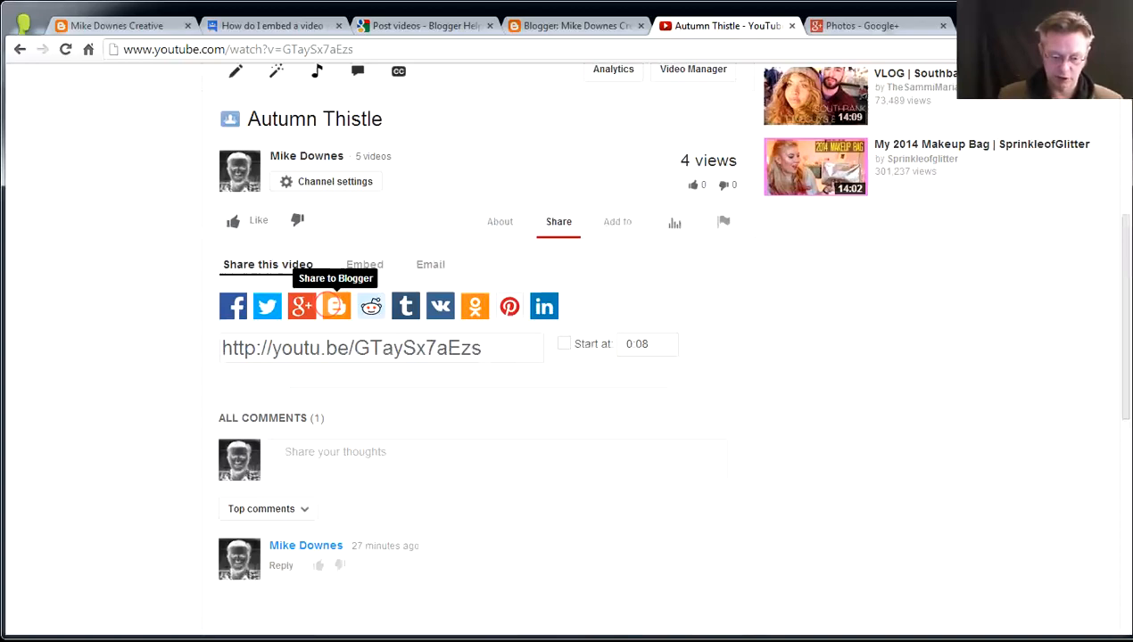
pyautogui.click(363, 264)
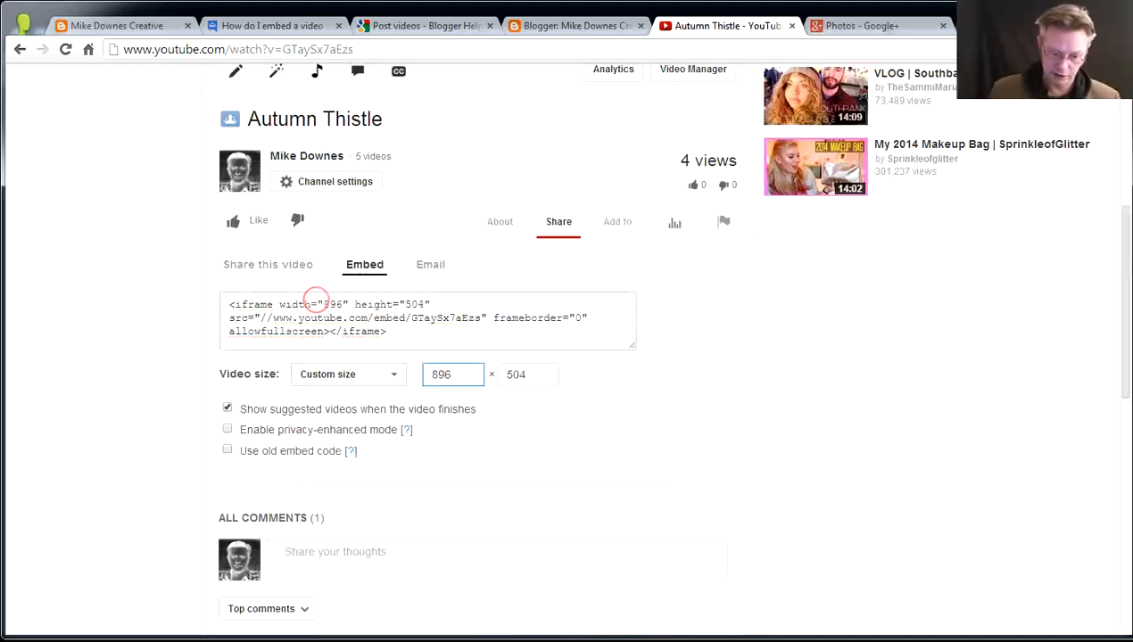
pyautogui.click(426, 317)
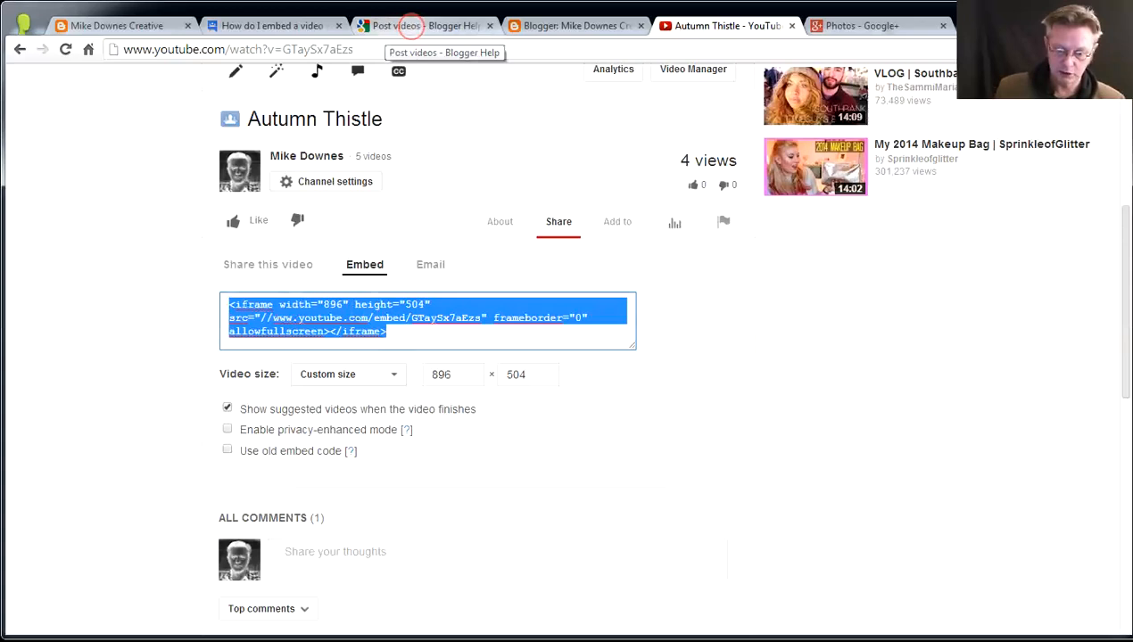
# - Paste the YouTube iframe embed after Text 2 in the draft's HTML
pyautogui.click(574, 25)
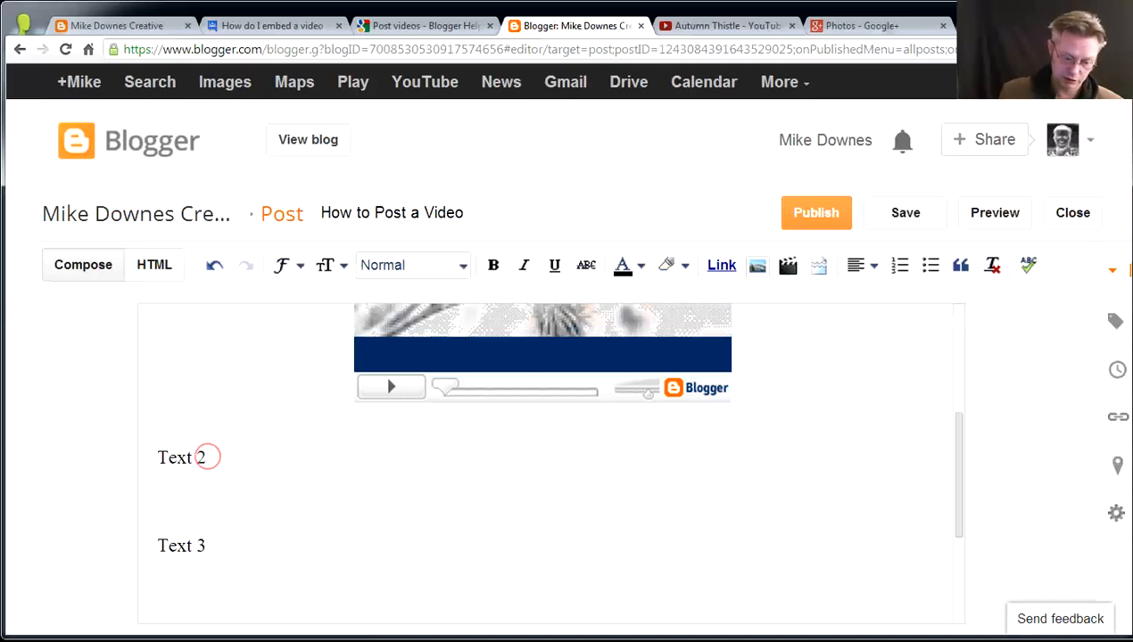
pyautogui.click(154, 264)
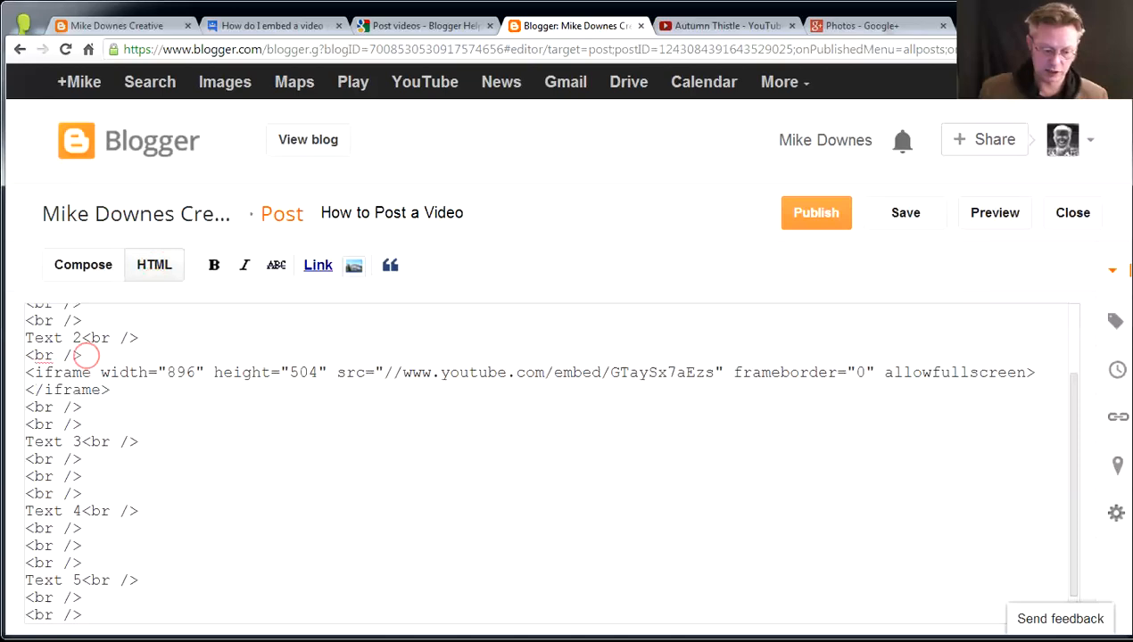
pyautogui.click(84, 264)
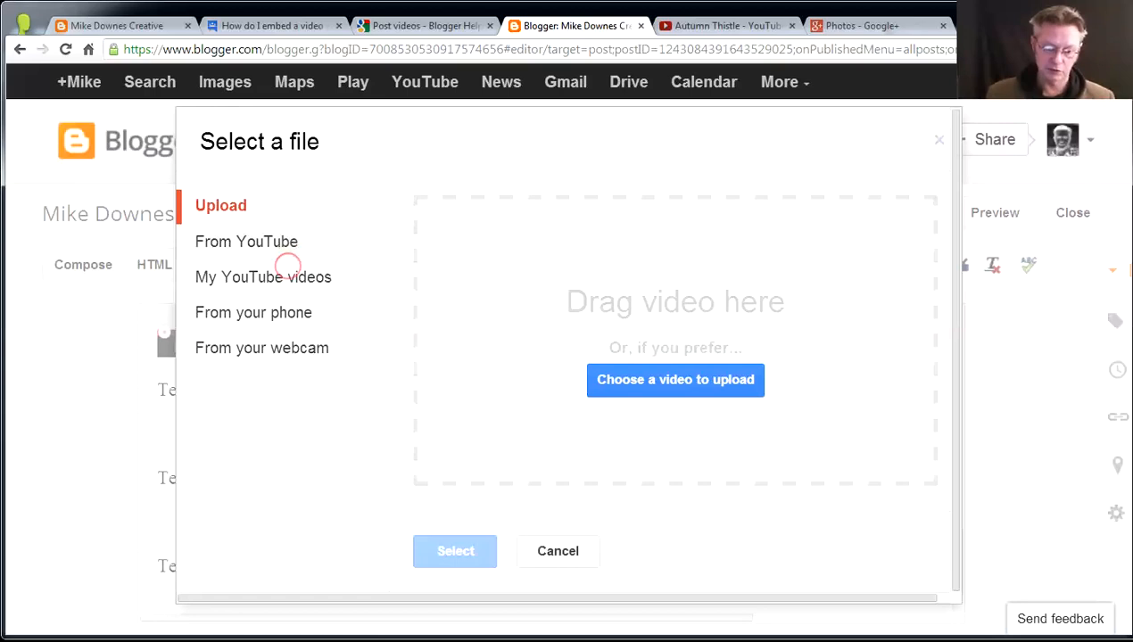
pyautogui.click(264, 276)
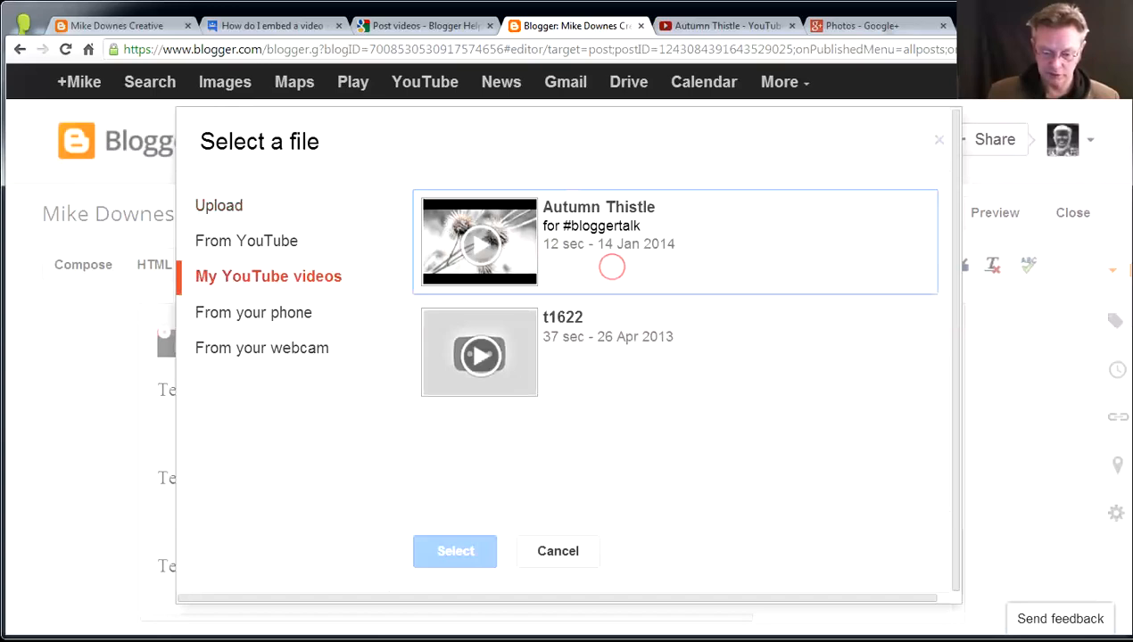
pyautogui.click(478, 243)
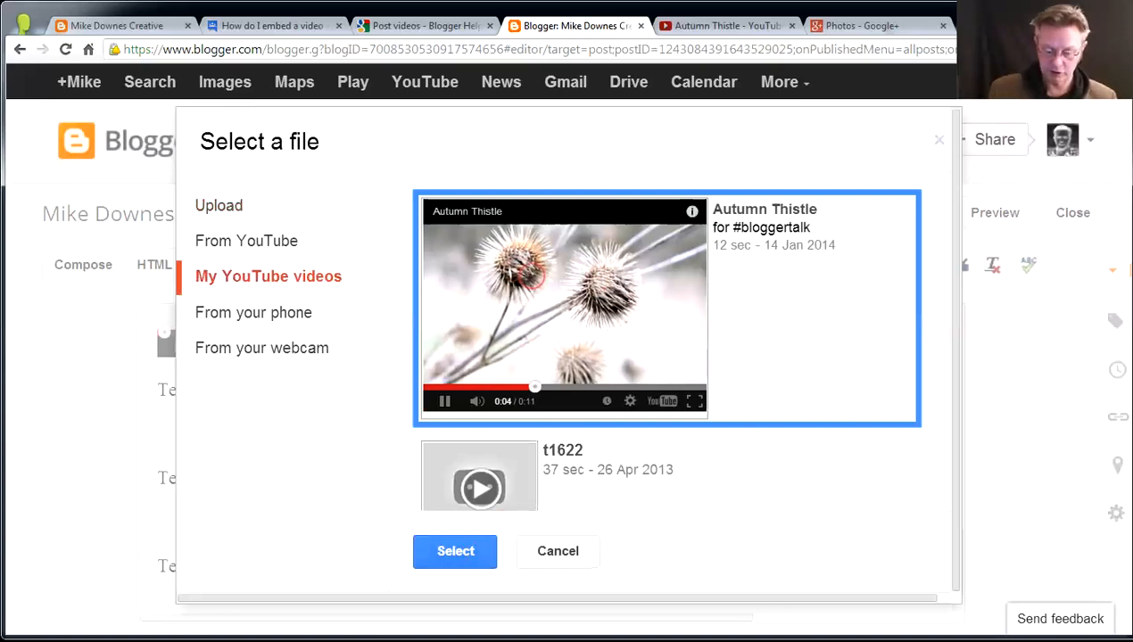
pyautogui.click(455, 549)
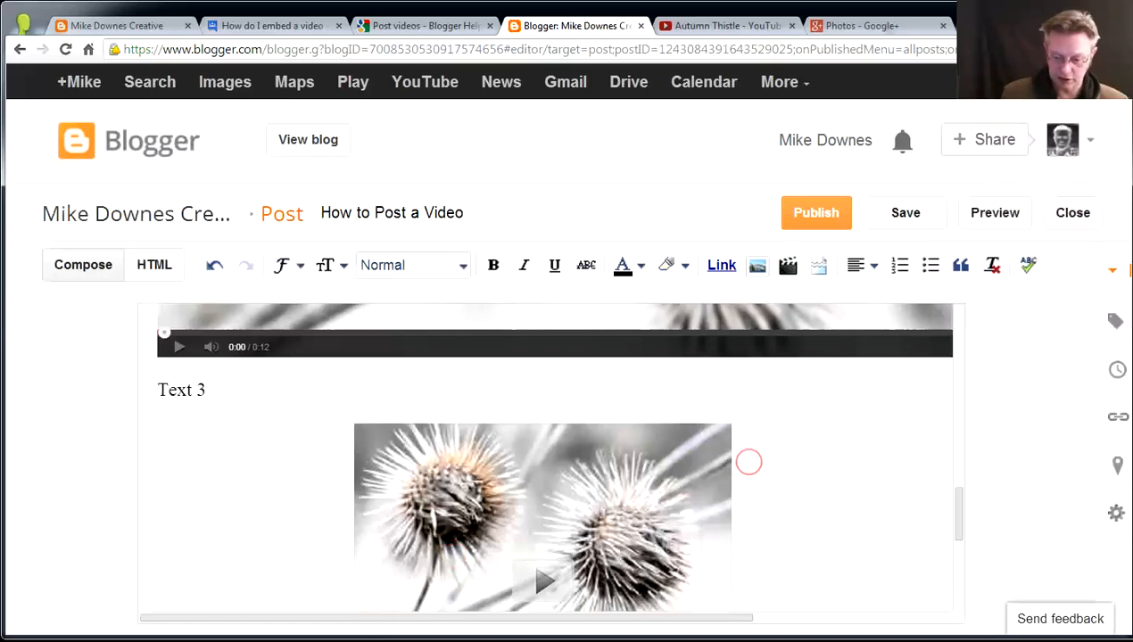
pyautogui.scroll(-3)
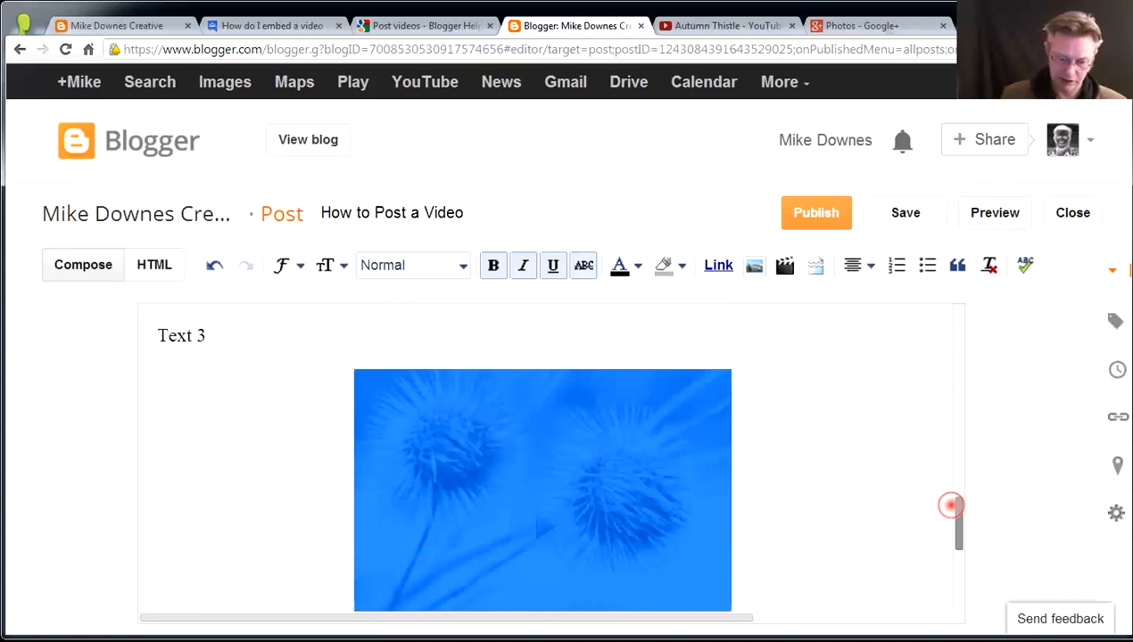
pyautogui.click(154, 264)
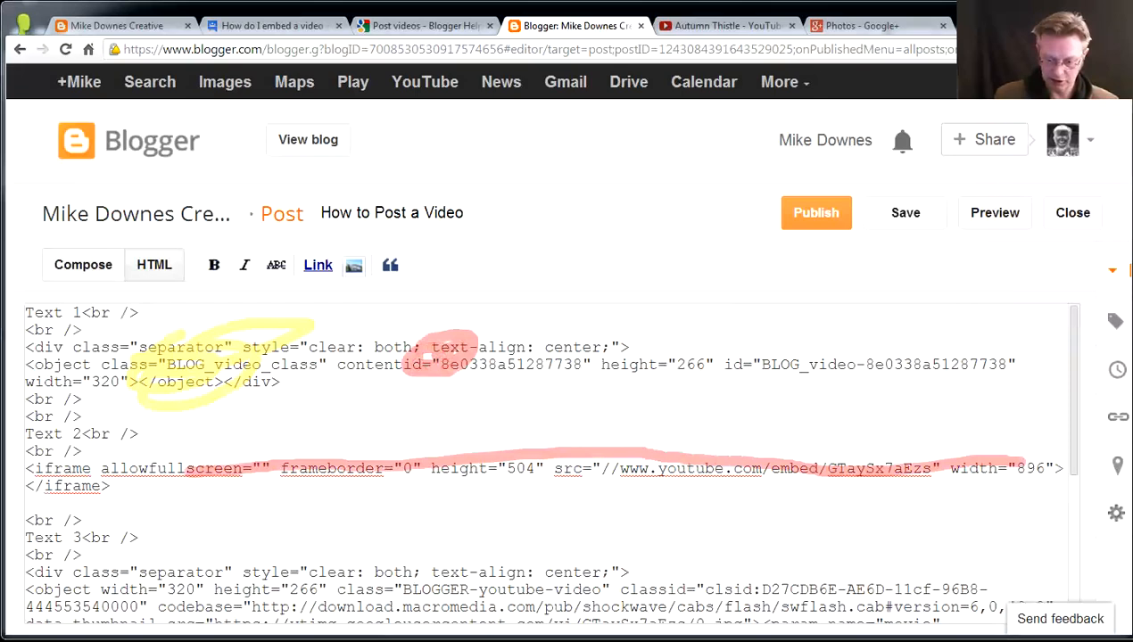
pyautogui.scroll(-3)
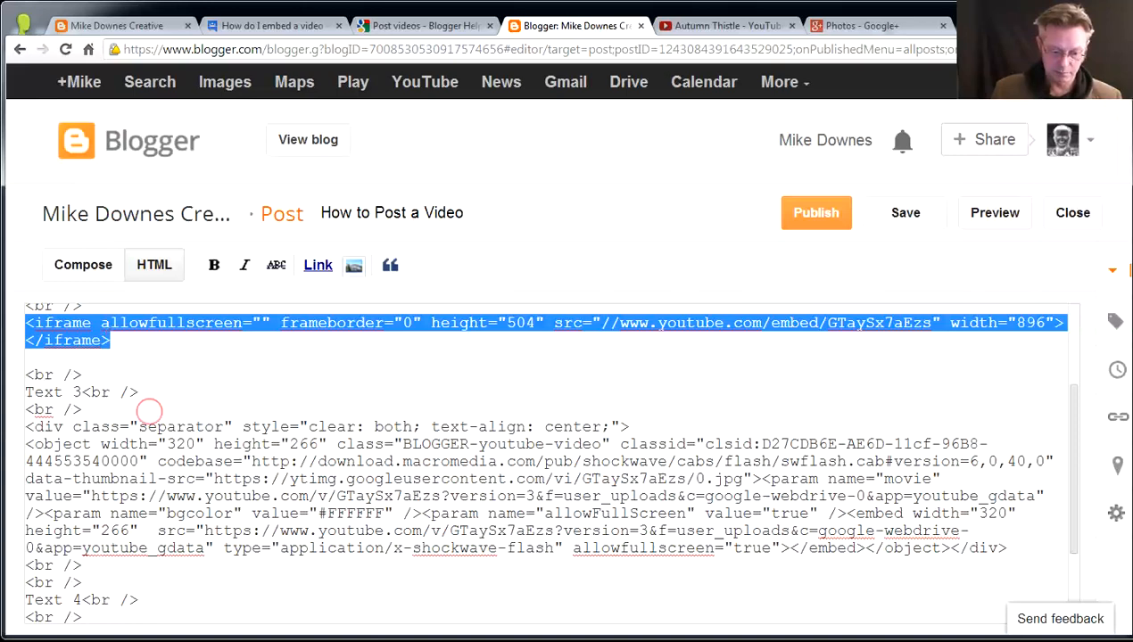
pyautogui.click(84, 264)
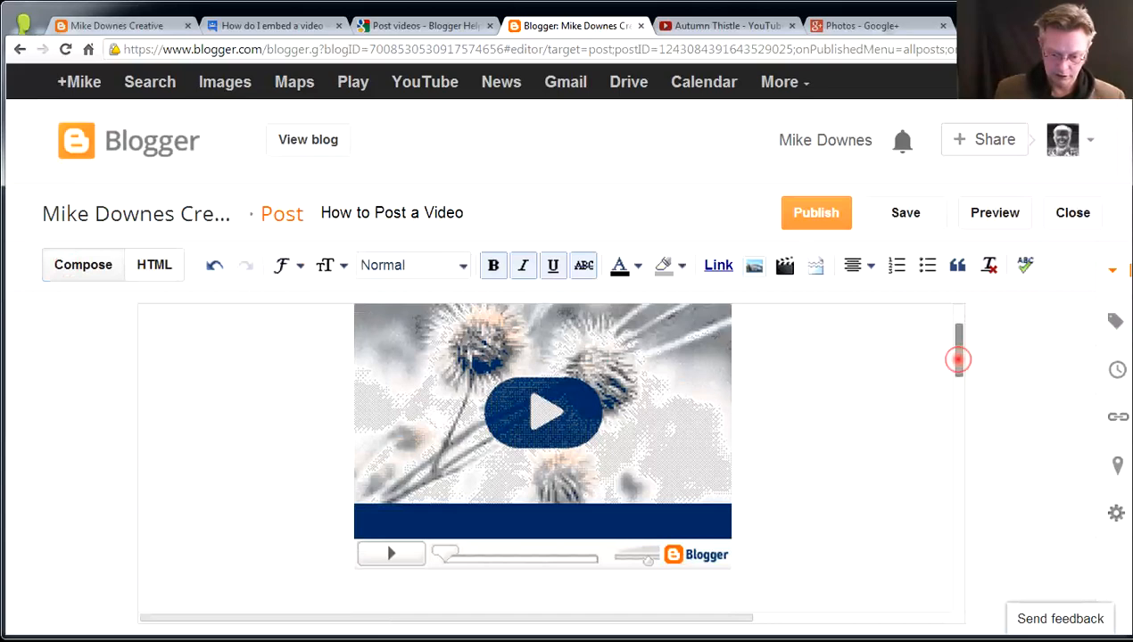
# - Scroll below Text 4 and bring up the My YouTube videos picker listing Autumn Thistle and t1622
pyautogui.scroll(-3)
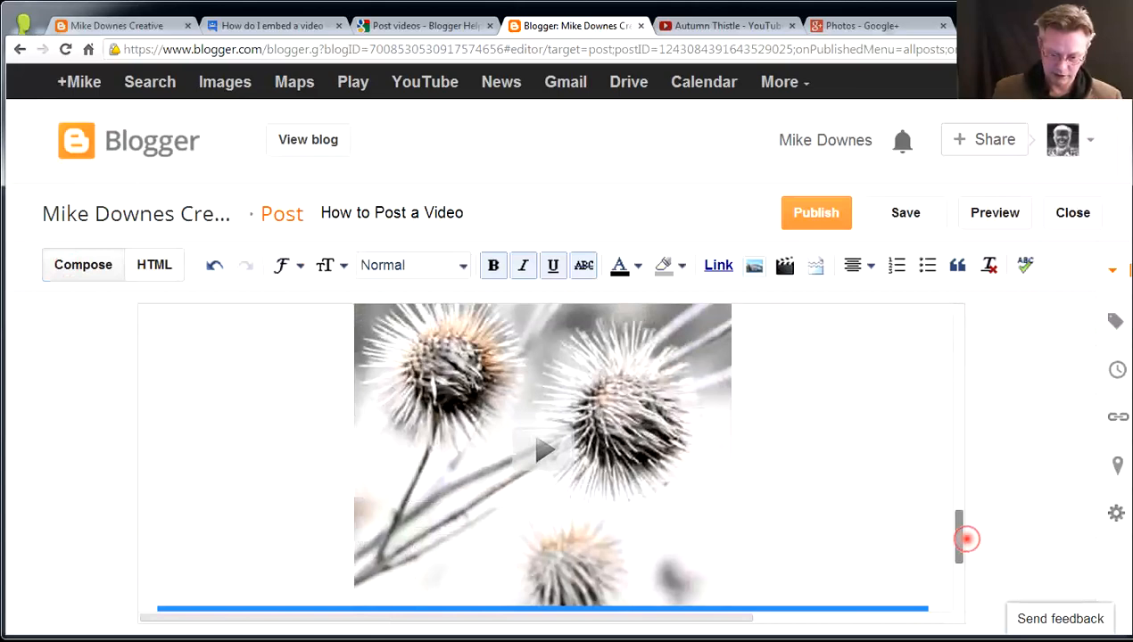
pyautogui.scroll(-3)
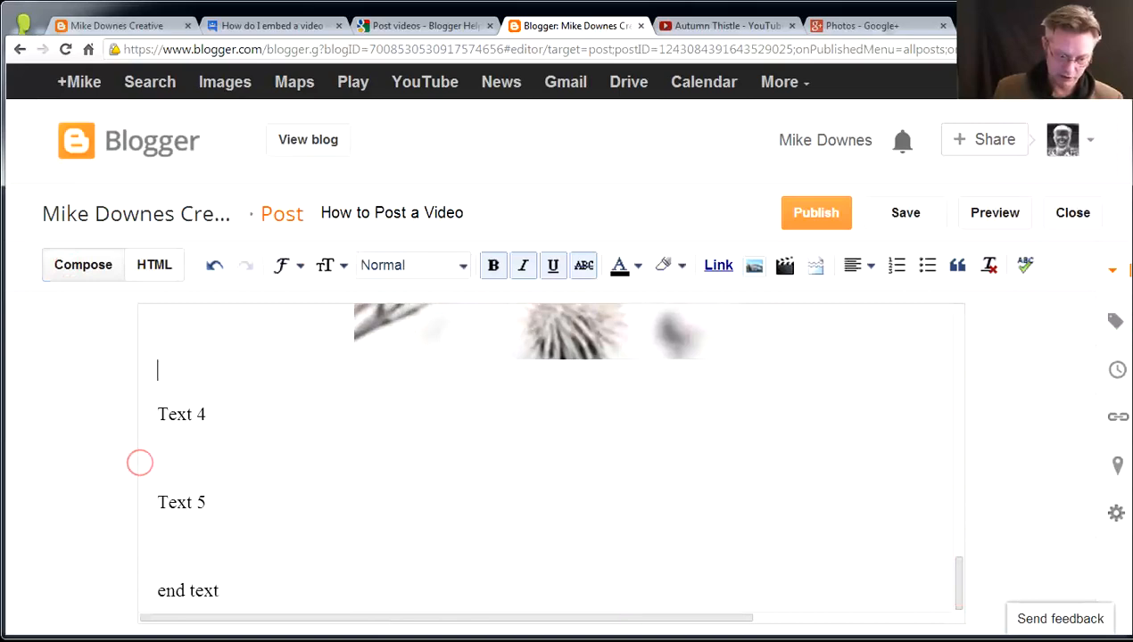
pyautogui.click(785, 264)
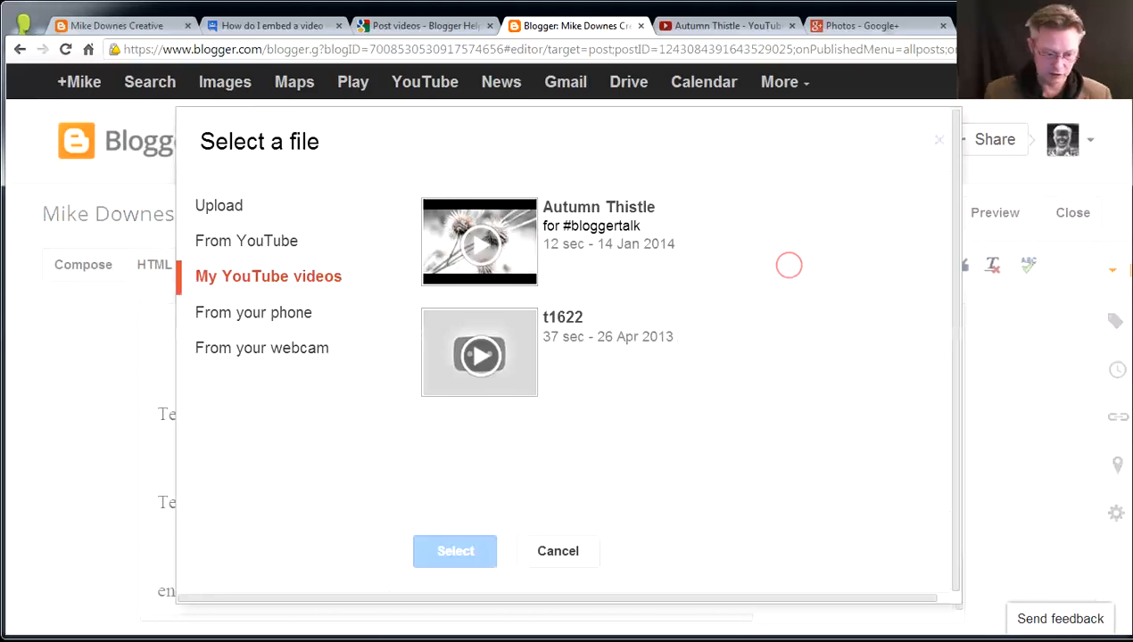
# - Cancel the video picker, publish 'How to Post a Video' and decline sharing on Google+
pyautogui.click(556, 549)
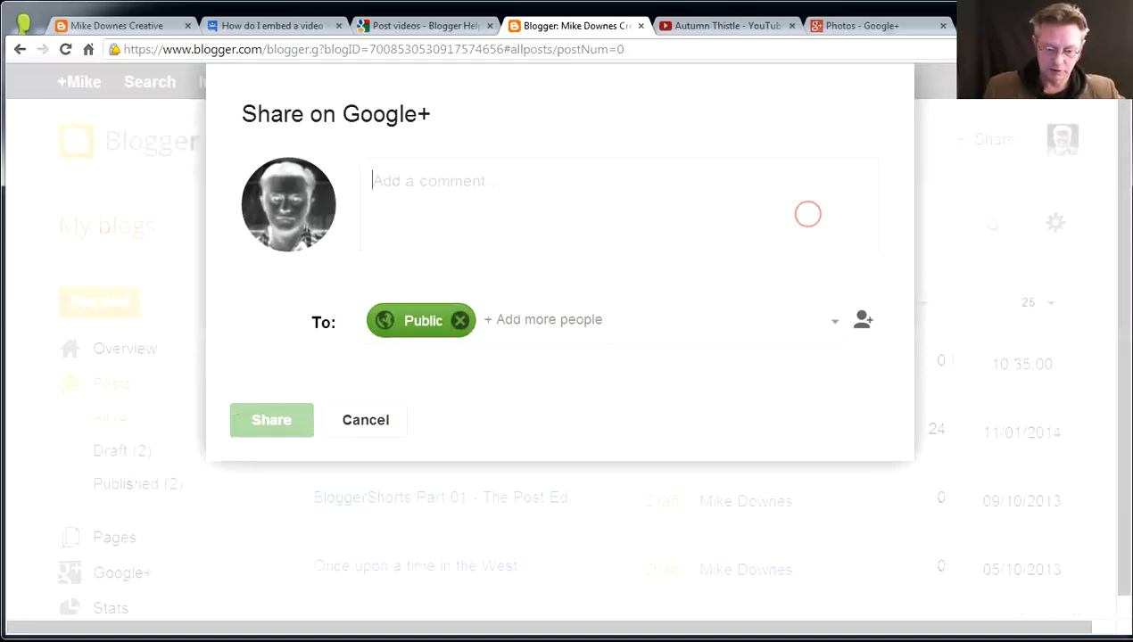
pyautogui.click(364, 420)
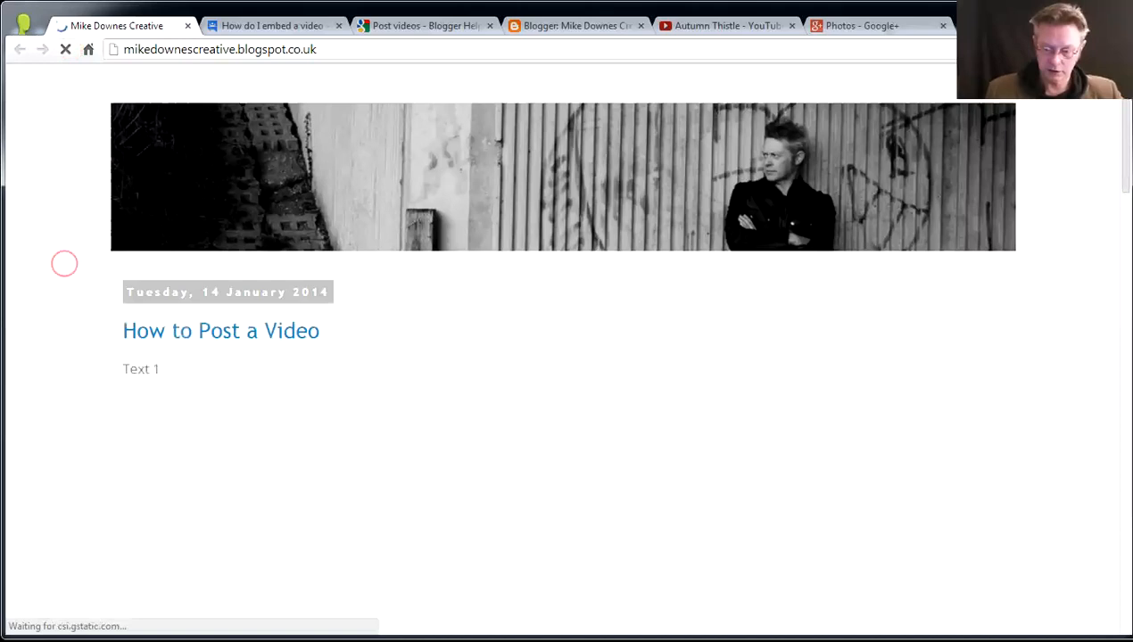
# - Play and then pause the Text 1 Autumn Thistle video on the live post
pyautogui.scroll(-3)
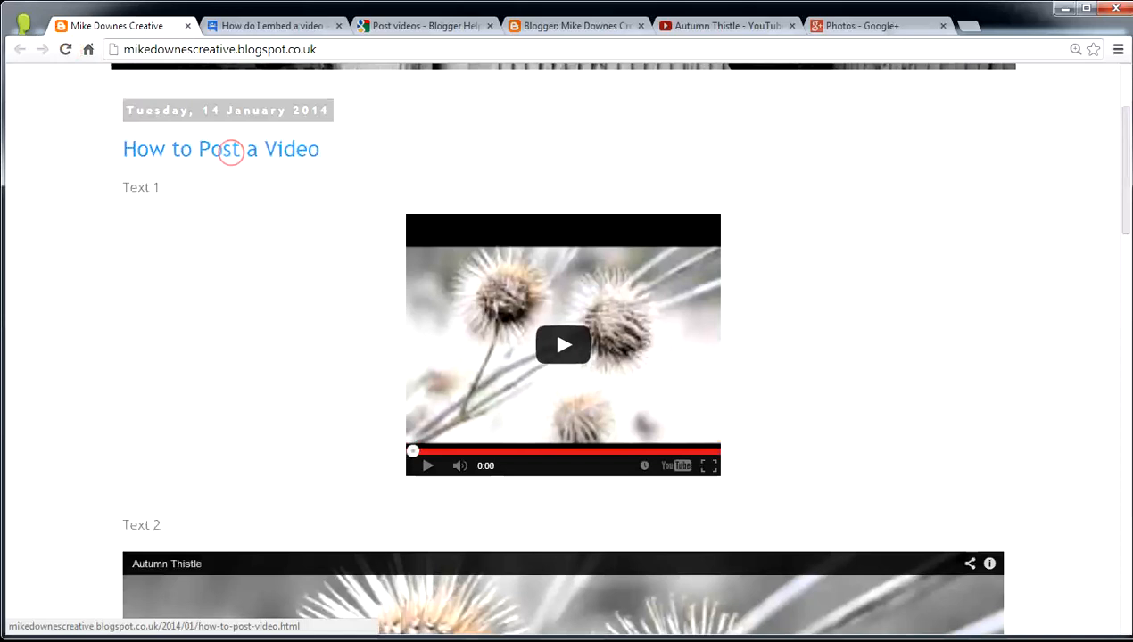
pyautogui.moveTo(475, 343)
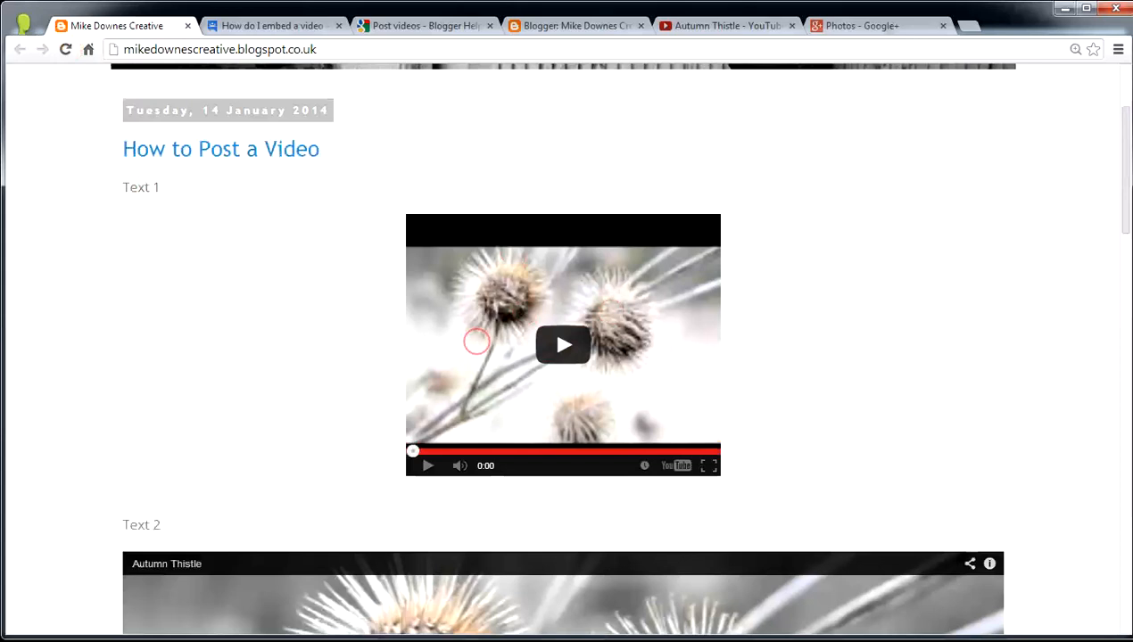
pyautogui.click(564, 347)
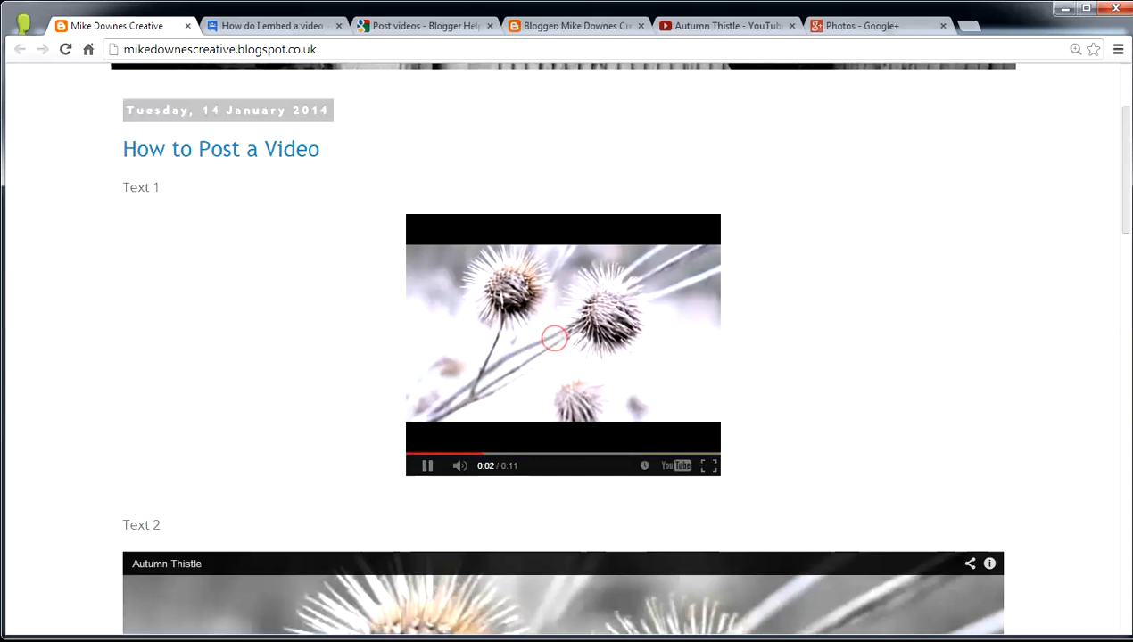
pyautogui.click(427, 464)
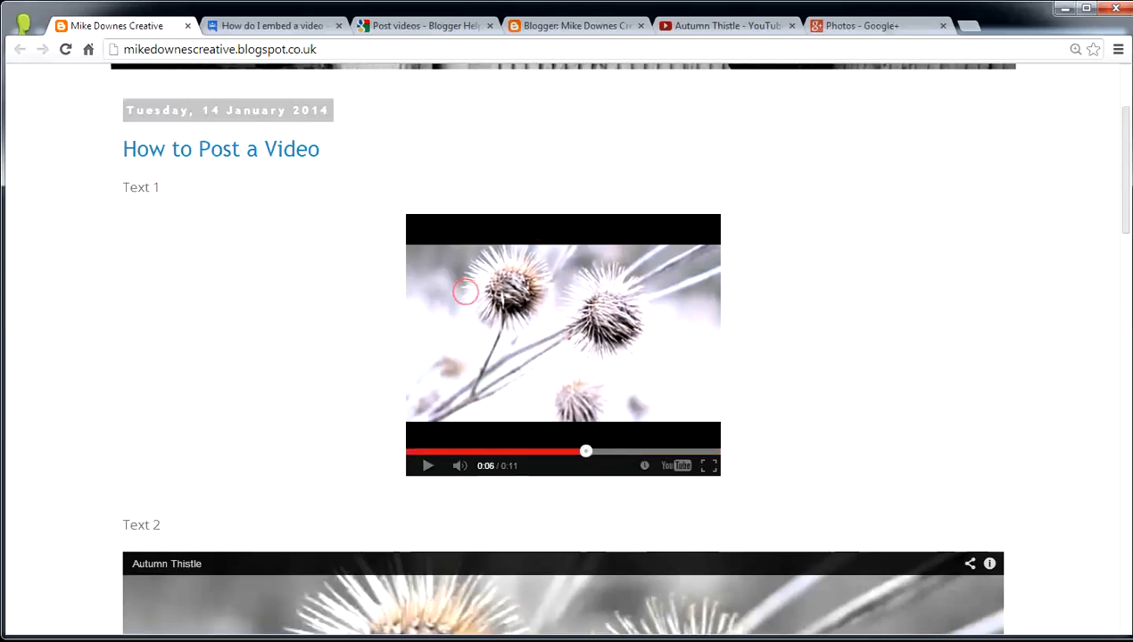
pyautogui.scroll(-3)
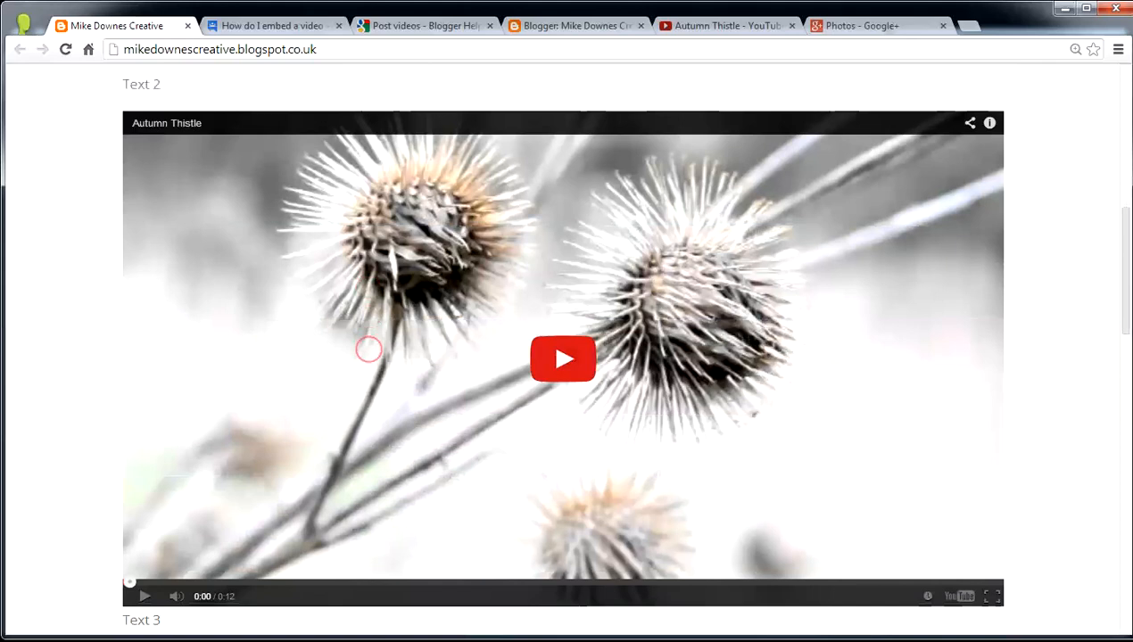
# - Play the wide Text 2 Autumn Thistle video through and show its info details
pyautogui.click(564, 359)
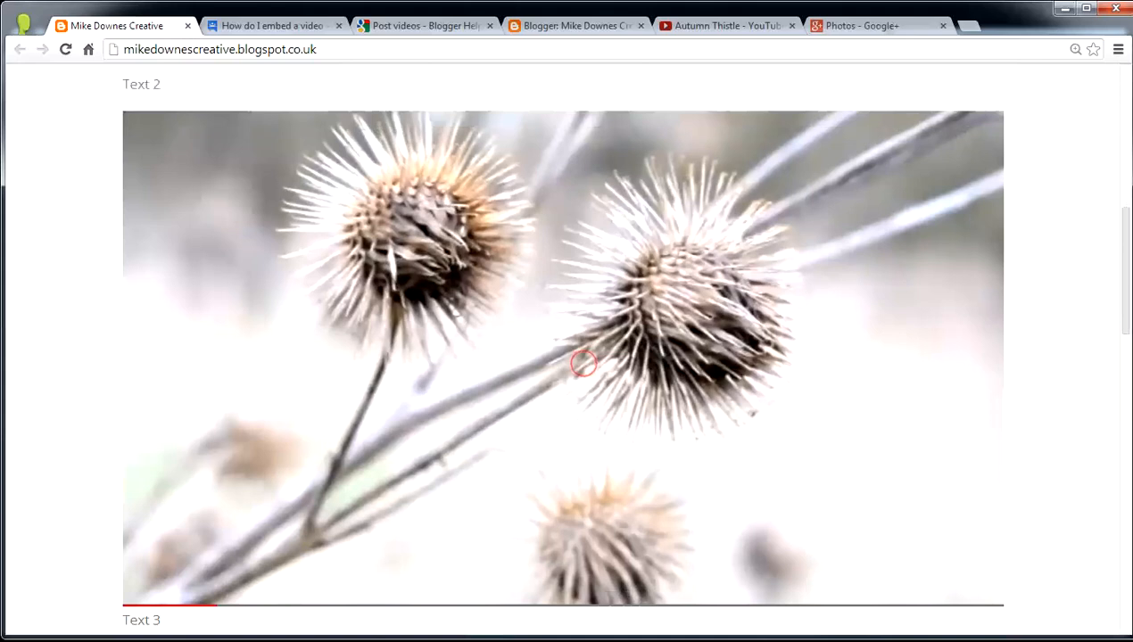
pyautogui.click(581, 364)
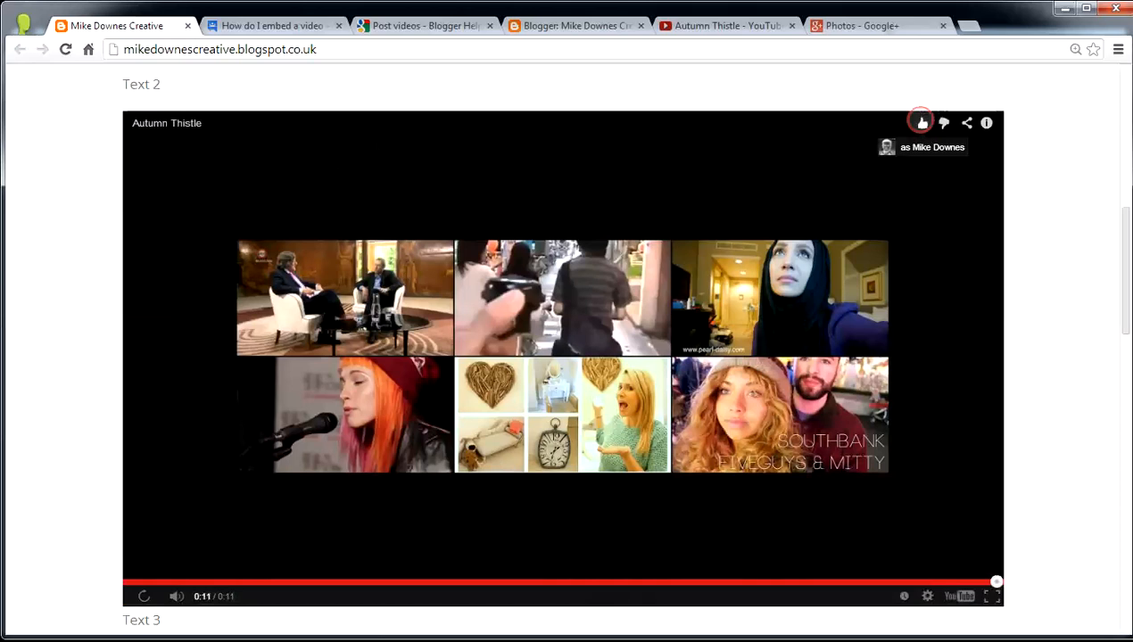
pyautogui.click(967, 121)
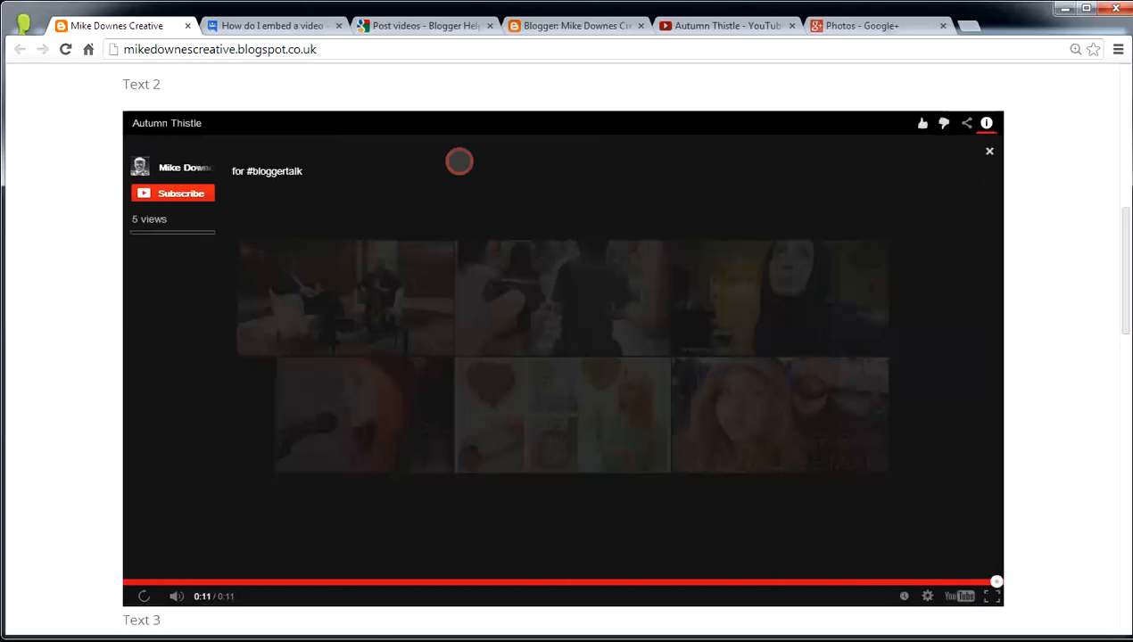
pyautogui.scroll(-3)
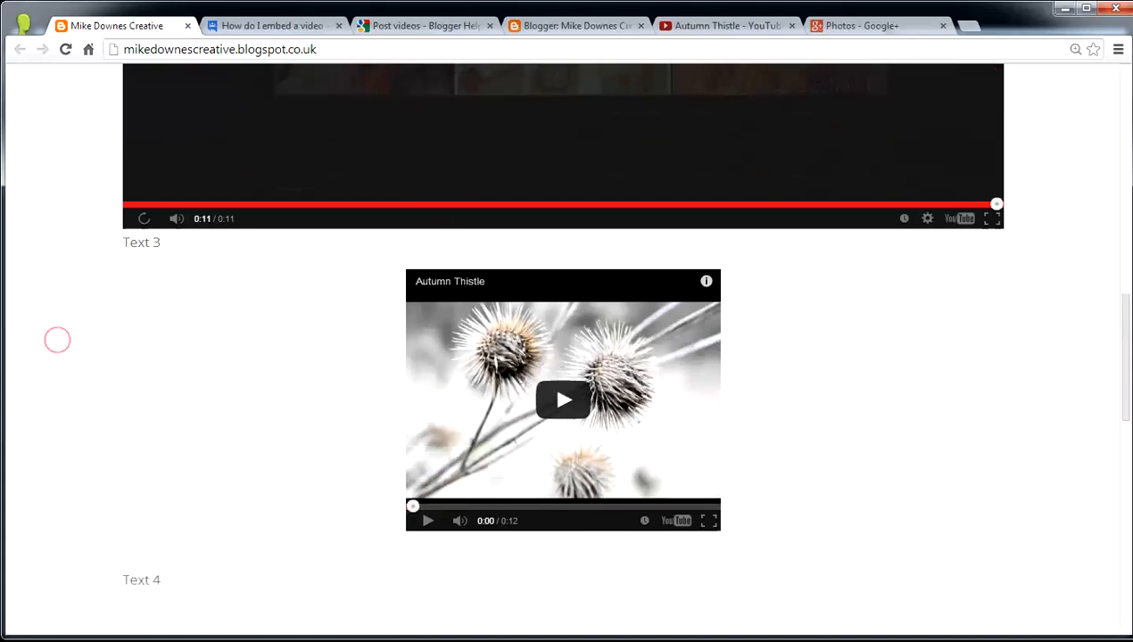
# - Play the smaller Text 3 Autumn Thistle video near the end of the post
pyautogui.scroll(-3)
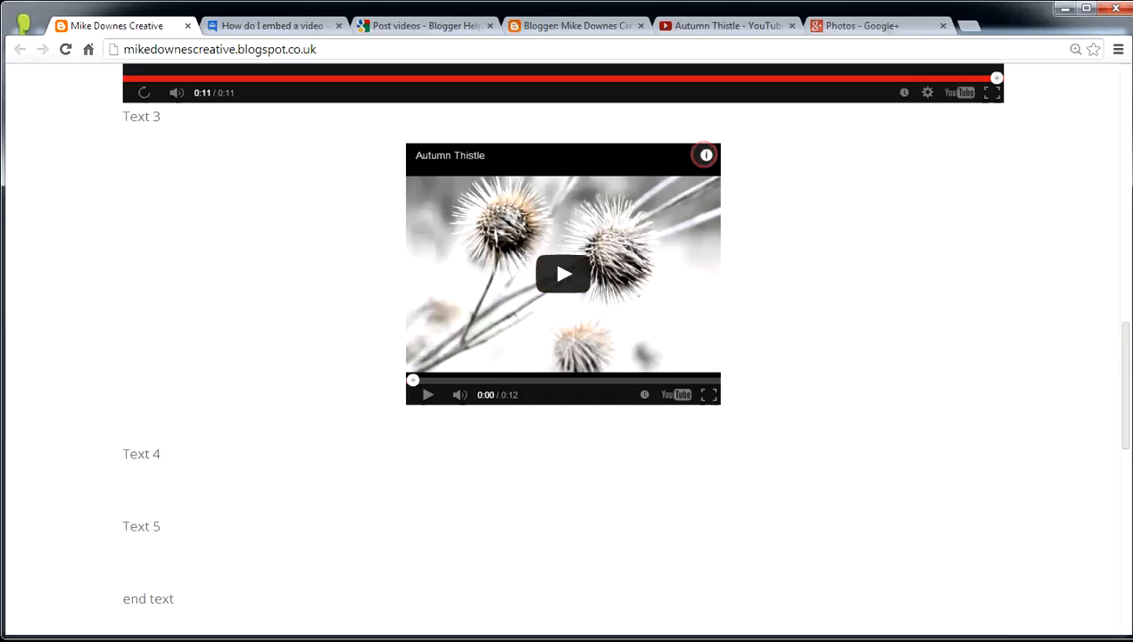
pyautogui.click(564, 275)
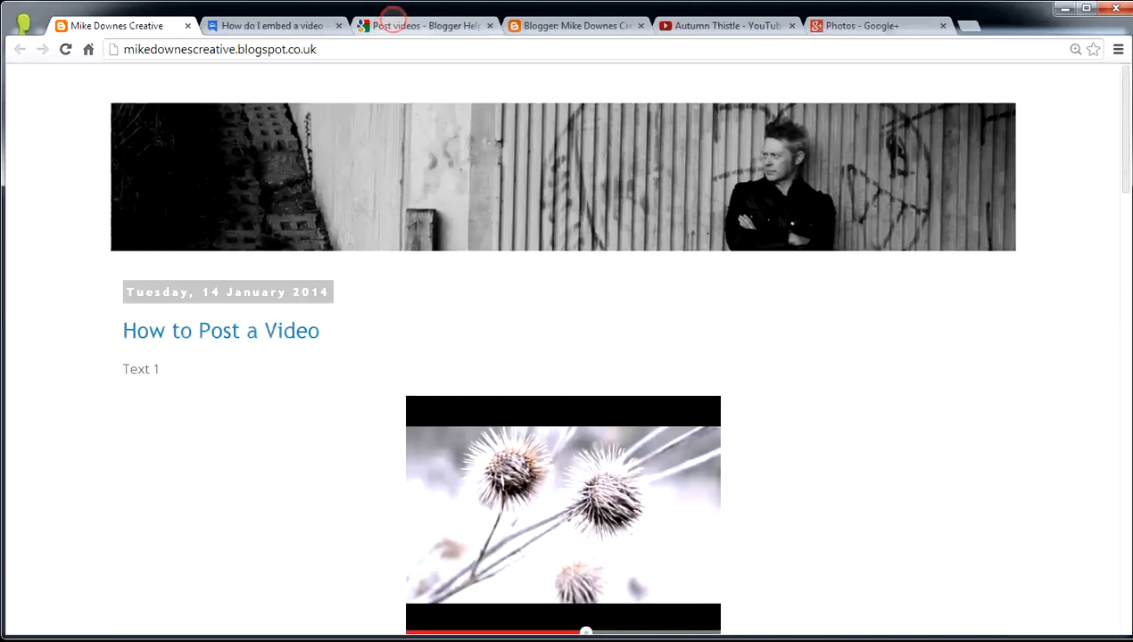
# - From the Post videos help page, reach the 'Posting a video from YouTube' article
pyautogui.click(425, 25)
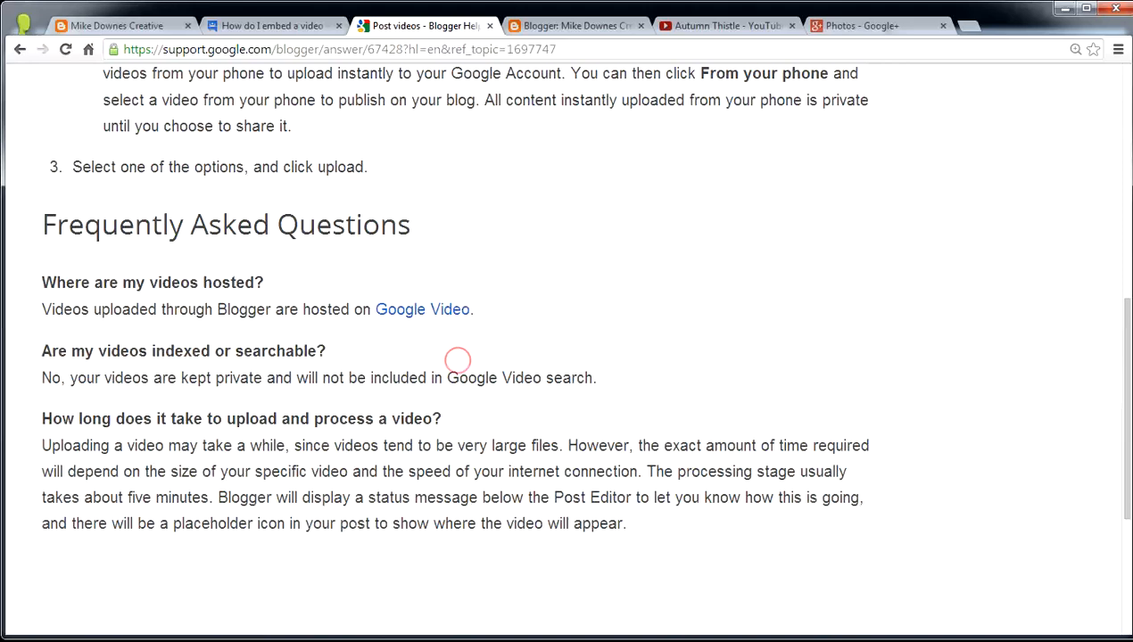
pyautogui.scroll(-3)
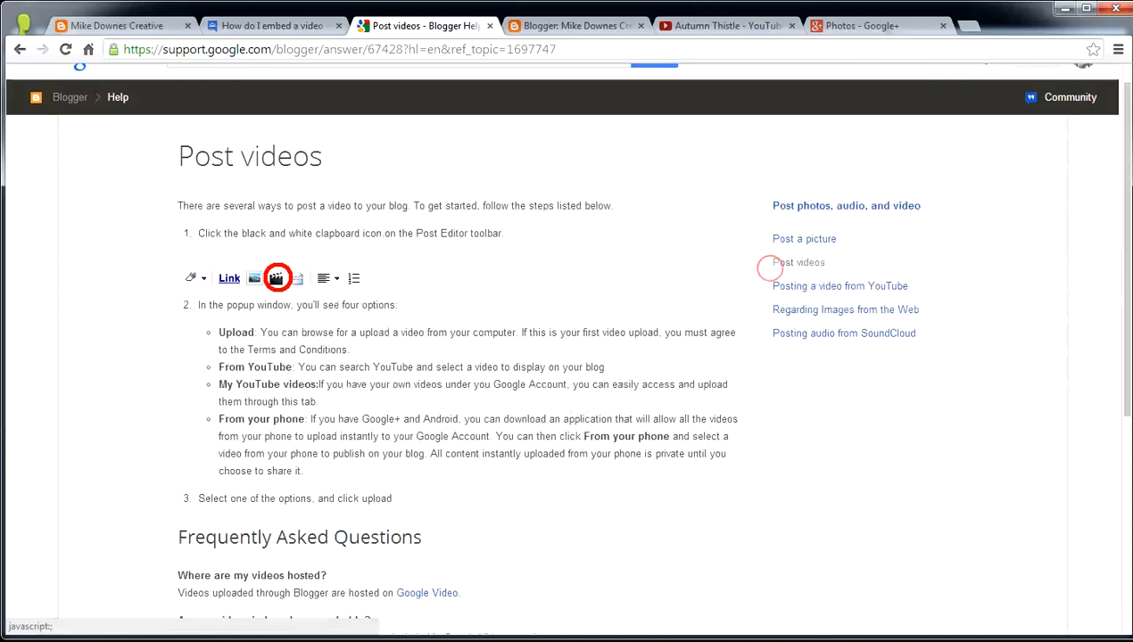
pyautogui.click(839, 285)
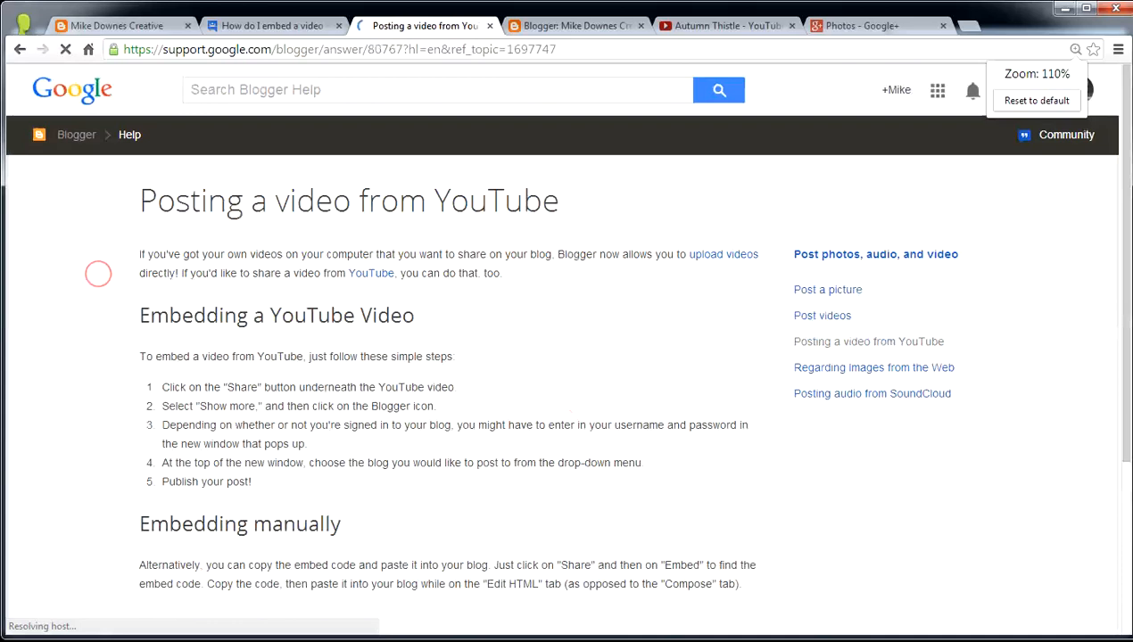
# - Follow the sidebar link to the 'Posting audio from SoundCloud' article
pyautogui.scroll(-3)
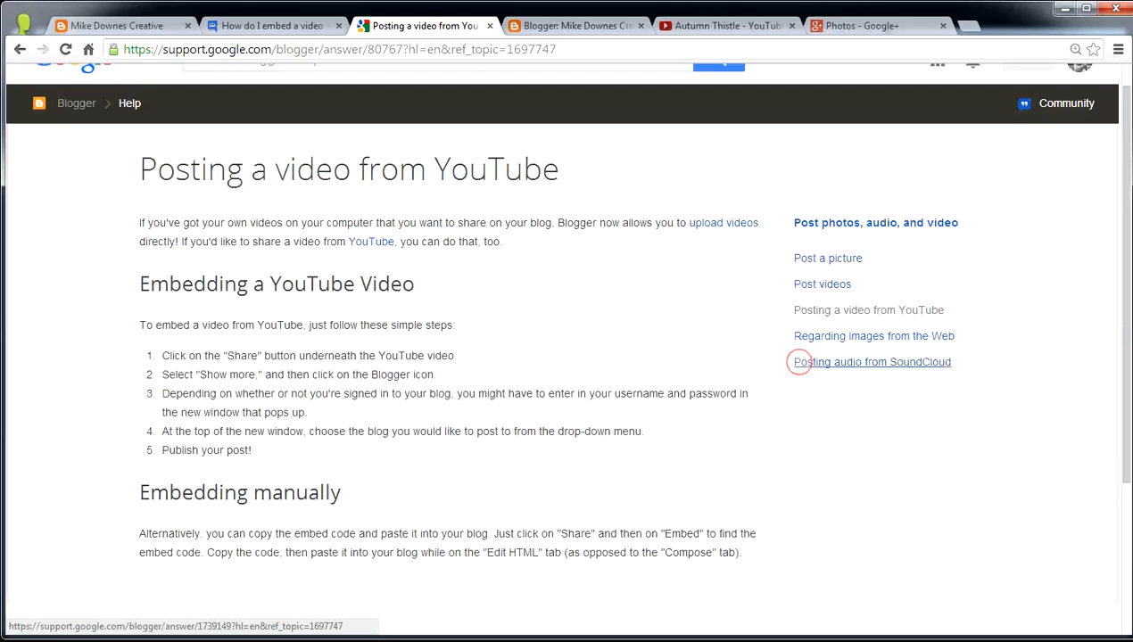
pyautogui.click(871, 360)
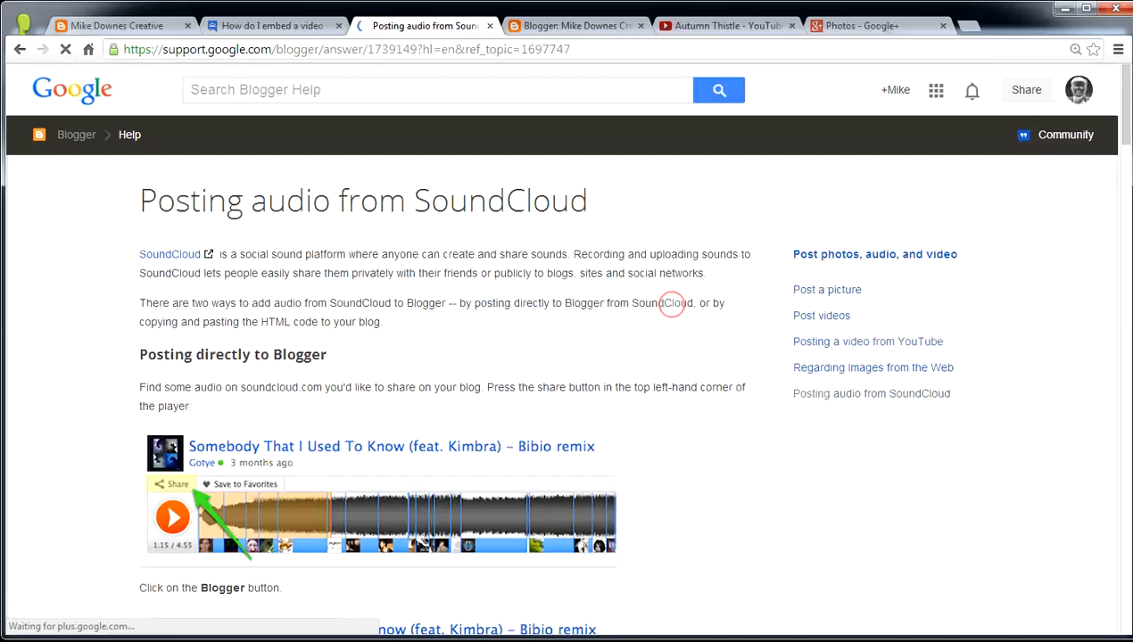
# - Read through the SoundCloud steps, then return to the live post at the Text 3 video
pyautogui.scroll(-3)
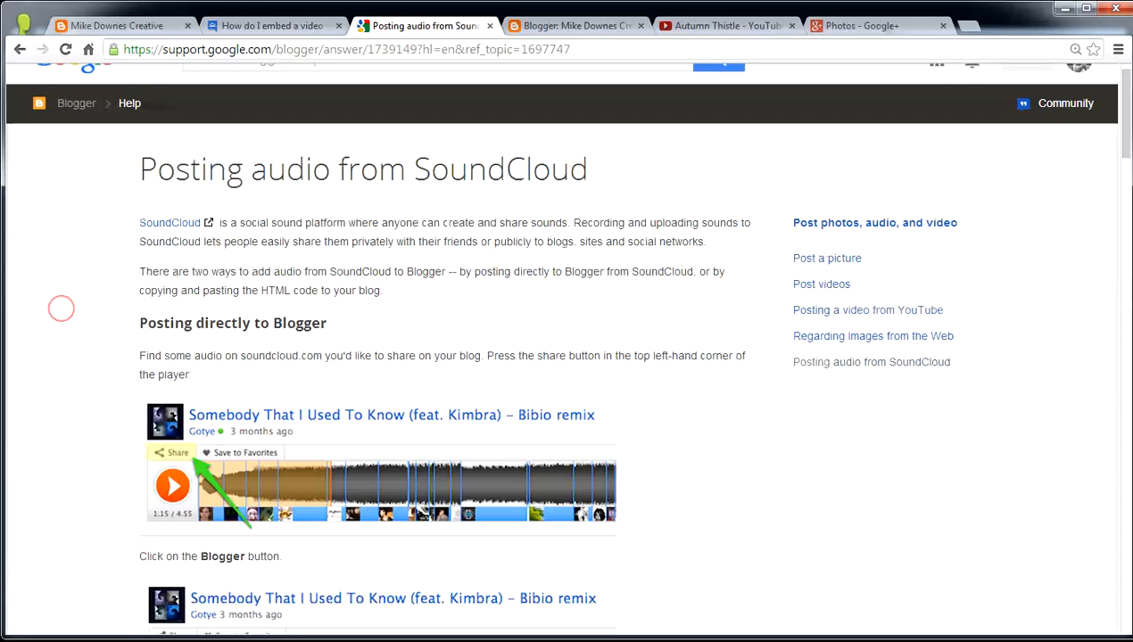
pyautogui.scroll(-3)
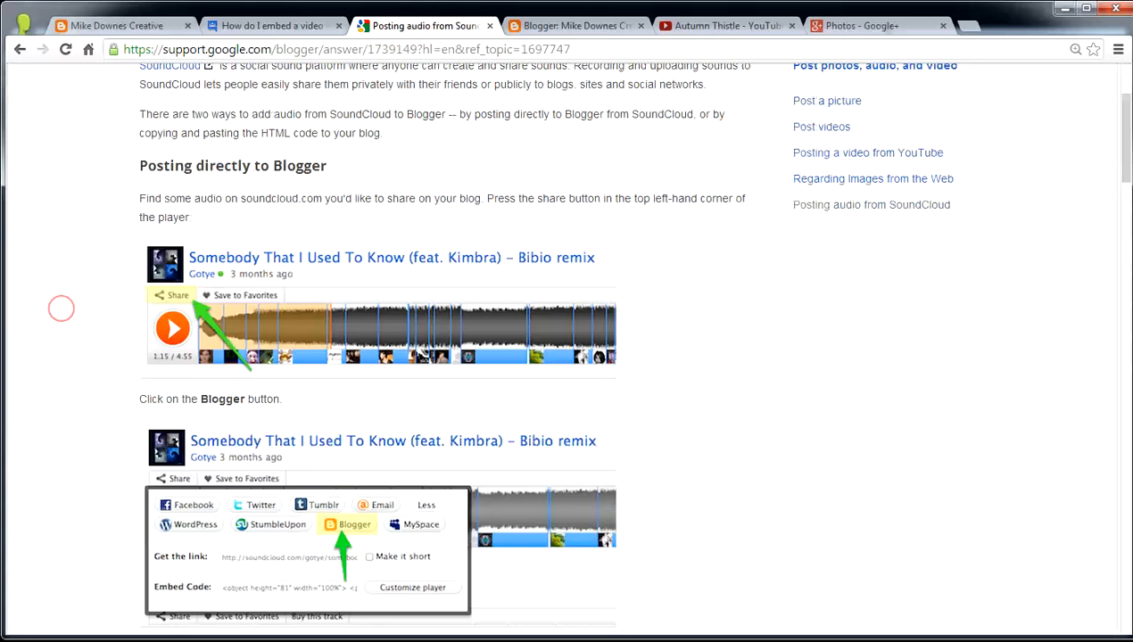
pyautogui.click(116, 25)
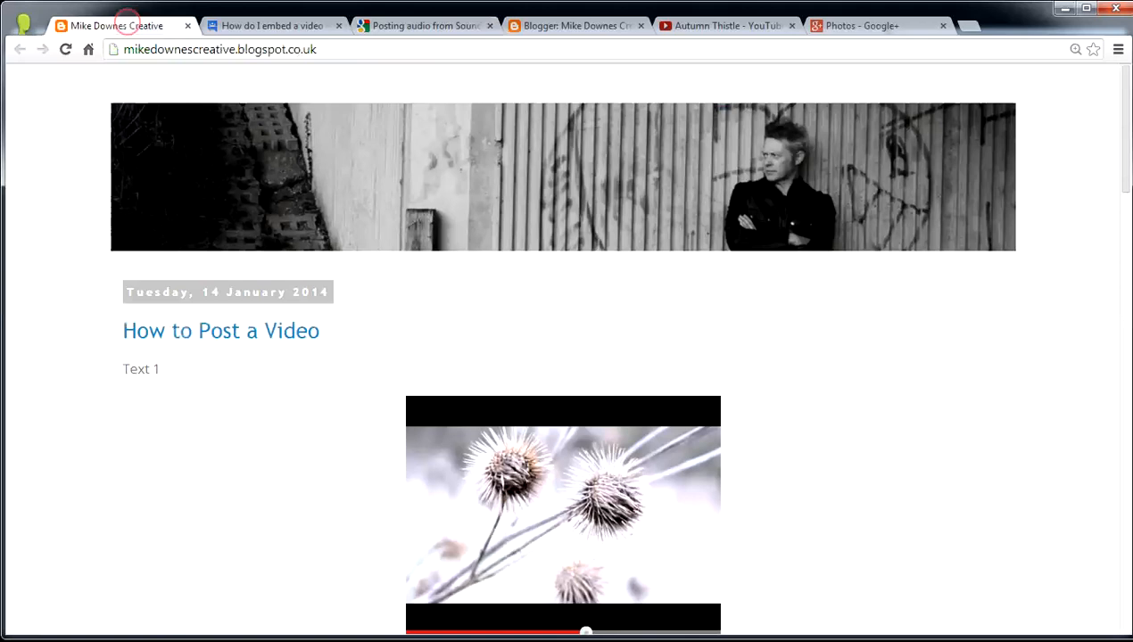
pyautogui.scroll(-3)
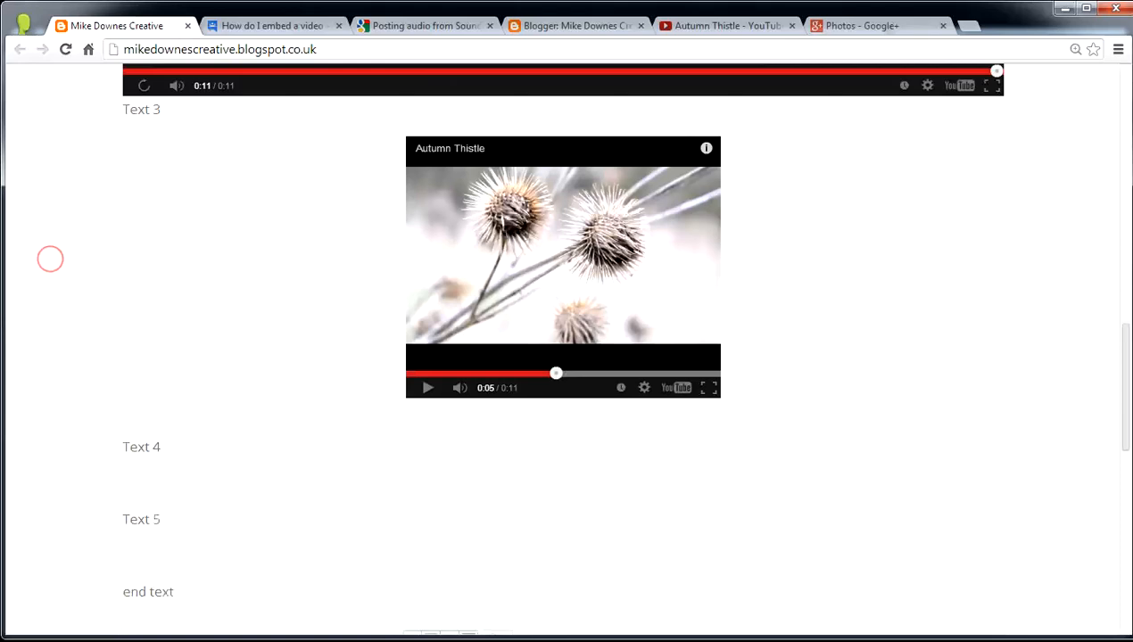